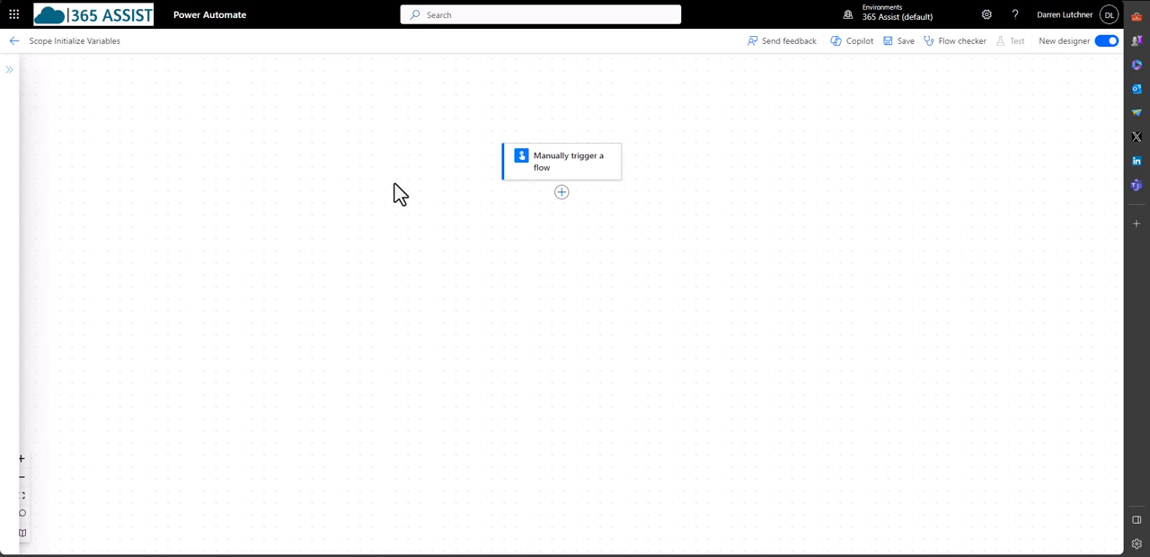
pyautogui.moveTo(531, 230)
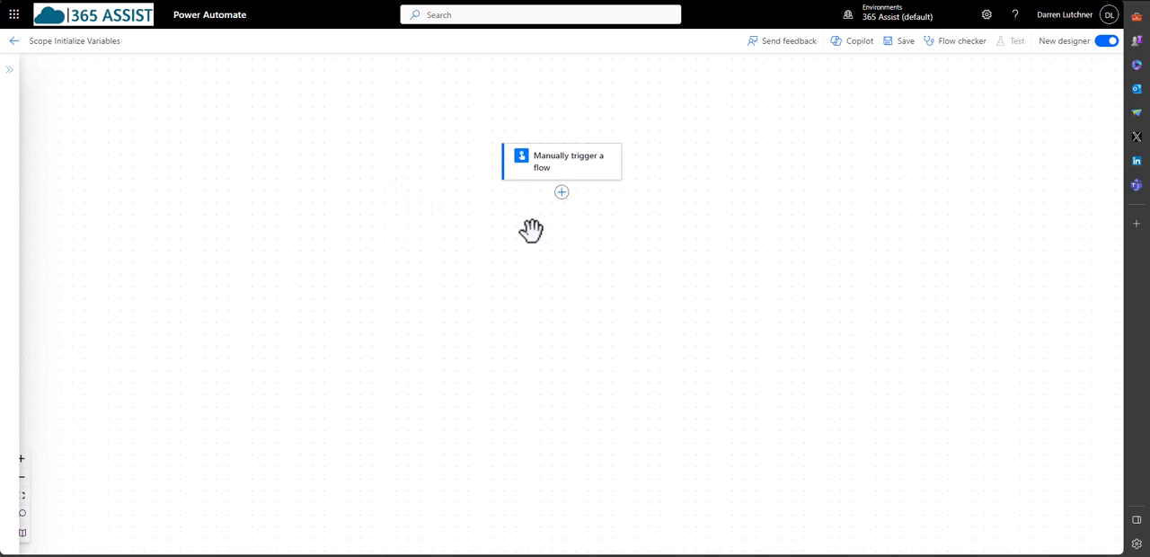
pyautogui.moveTo(551, 202)
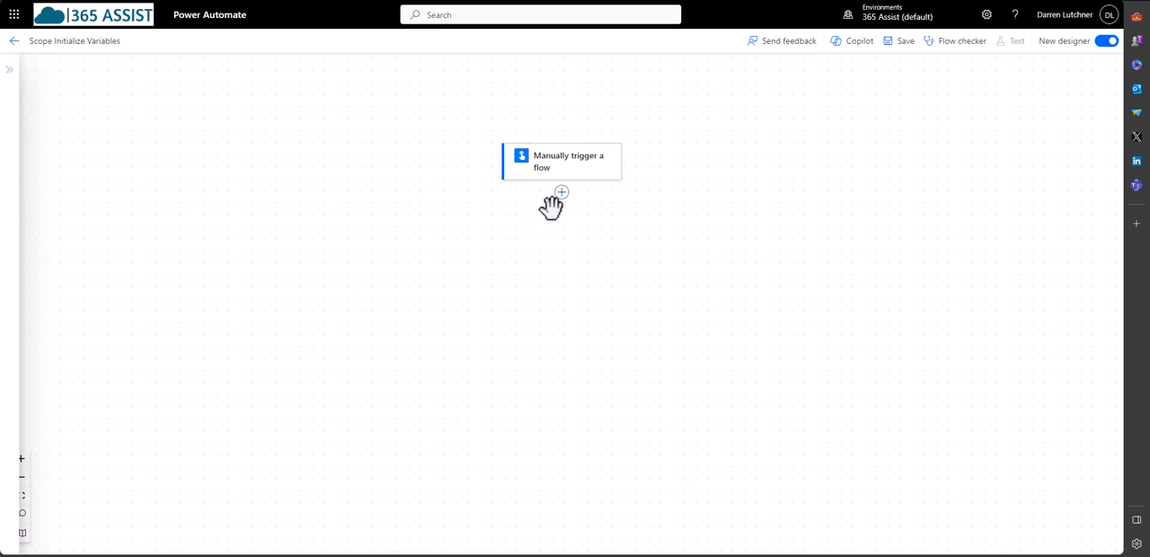
pyautogui.moveTo(1083, 65)
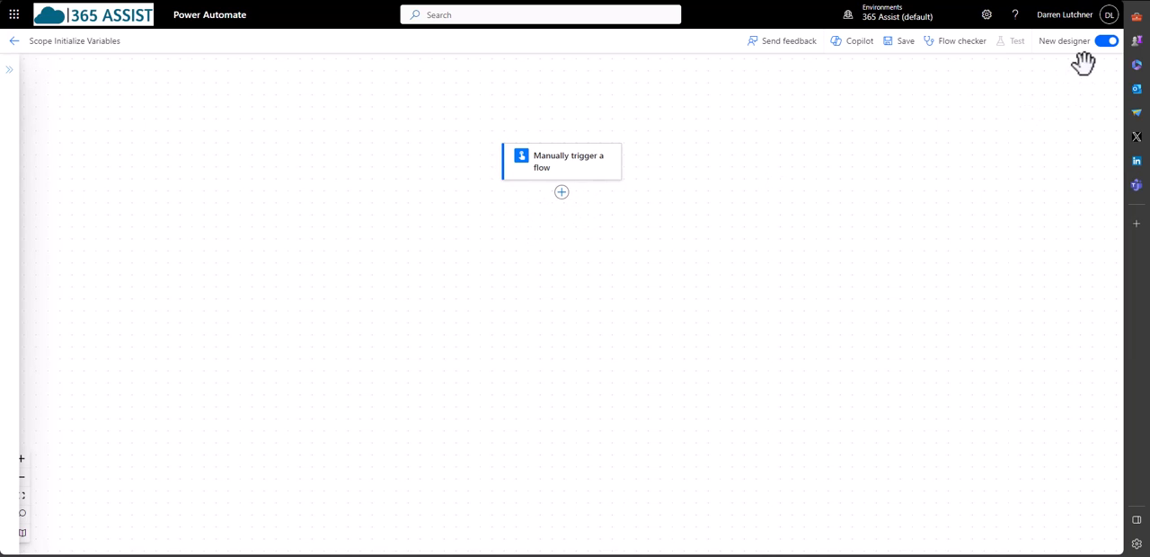
pyautogui.moveTo(560, 192)
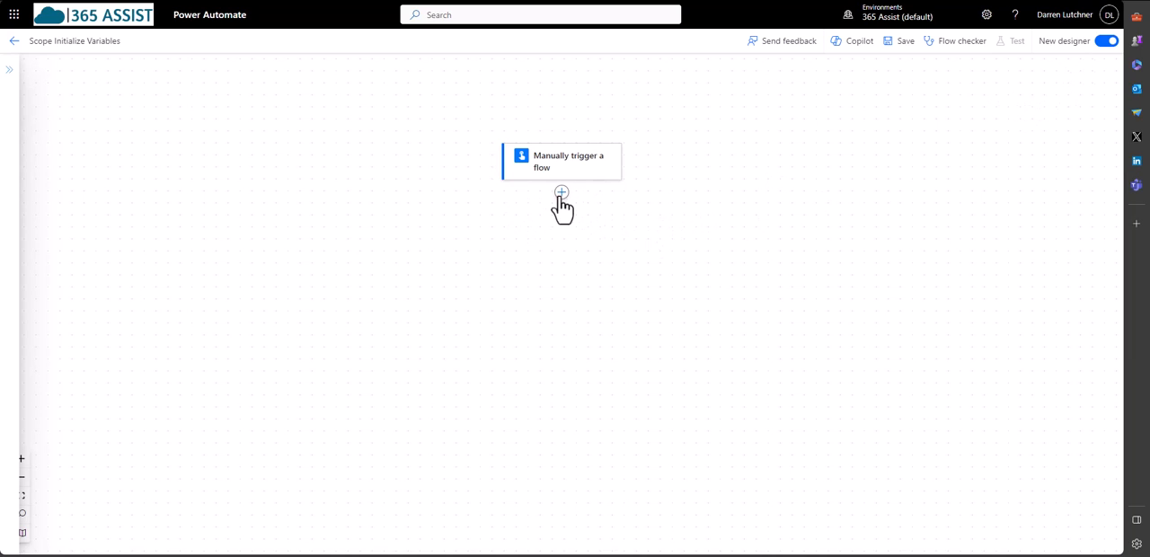
# Insert a Control > Scope action directly under the manual trigger.
pyautogui.click(561, 191)
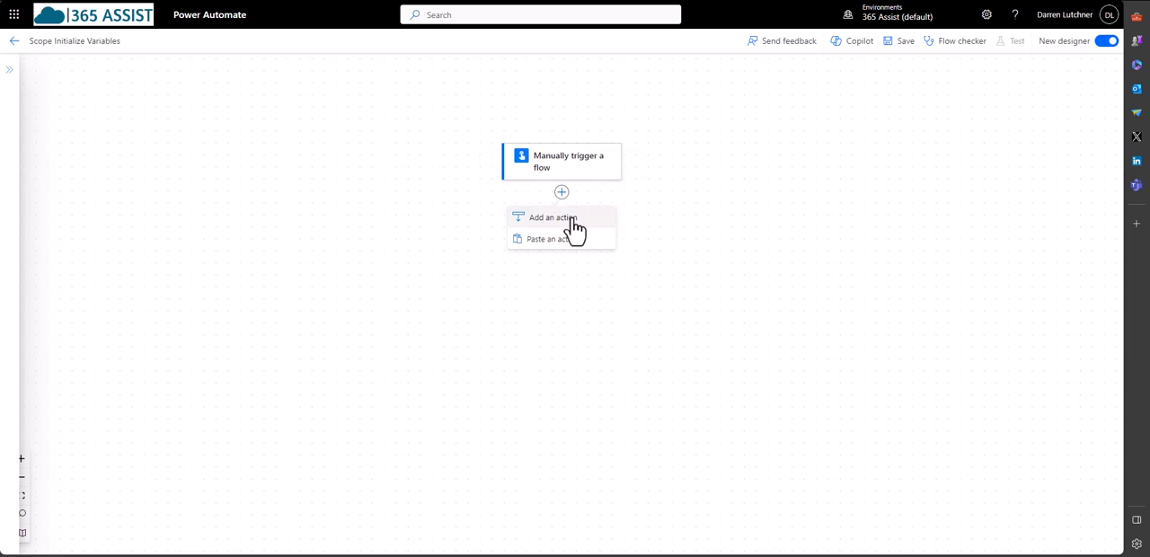
pyautogui.click(551, 216)
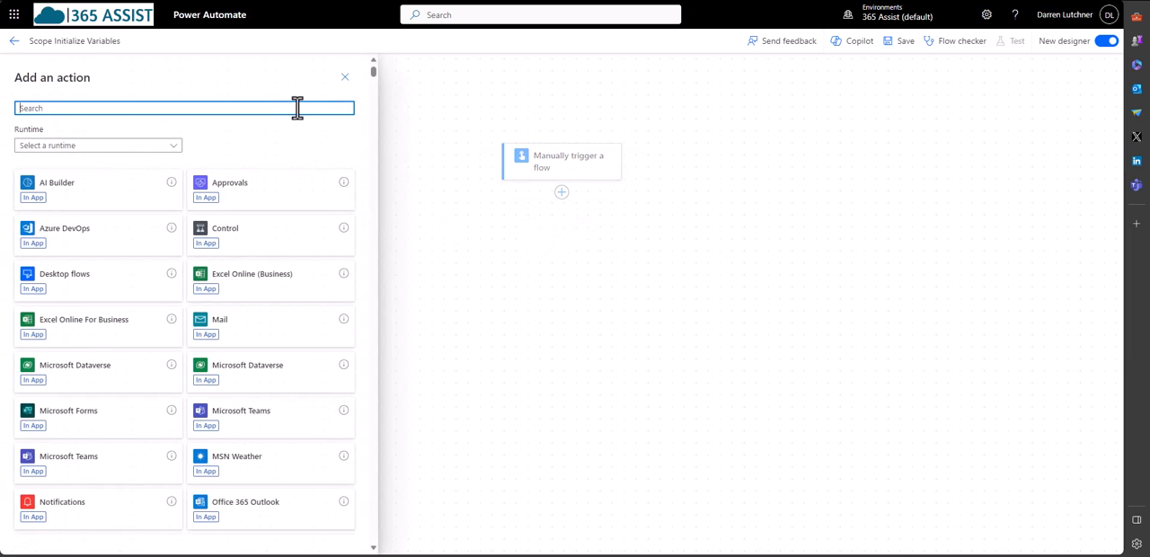
pyautogui.write('scope')
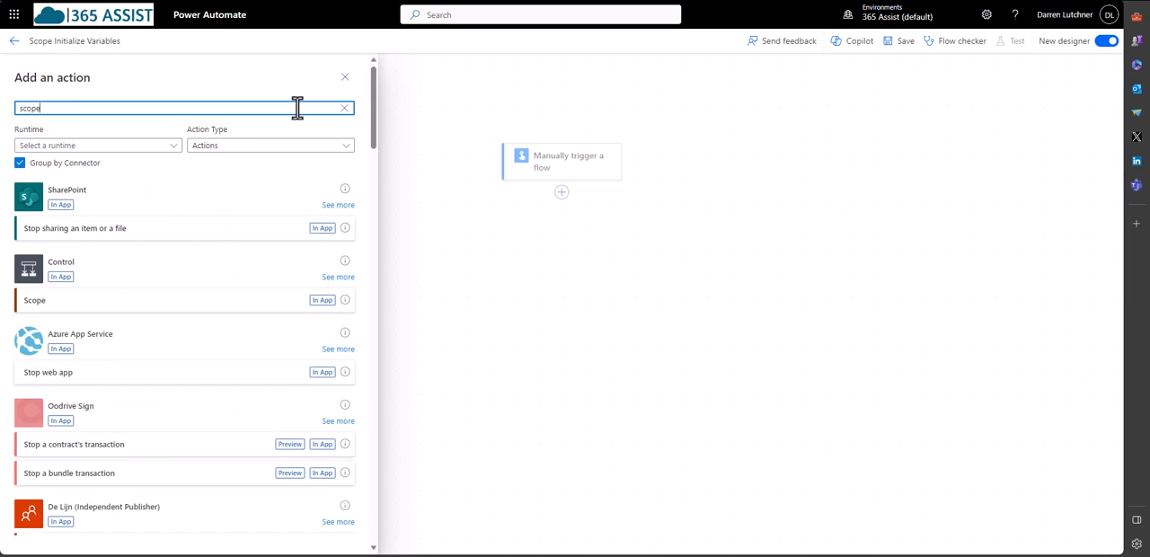
pyautogui.click(34, 300)
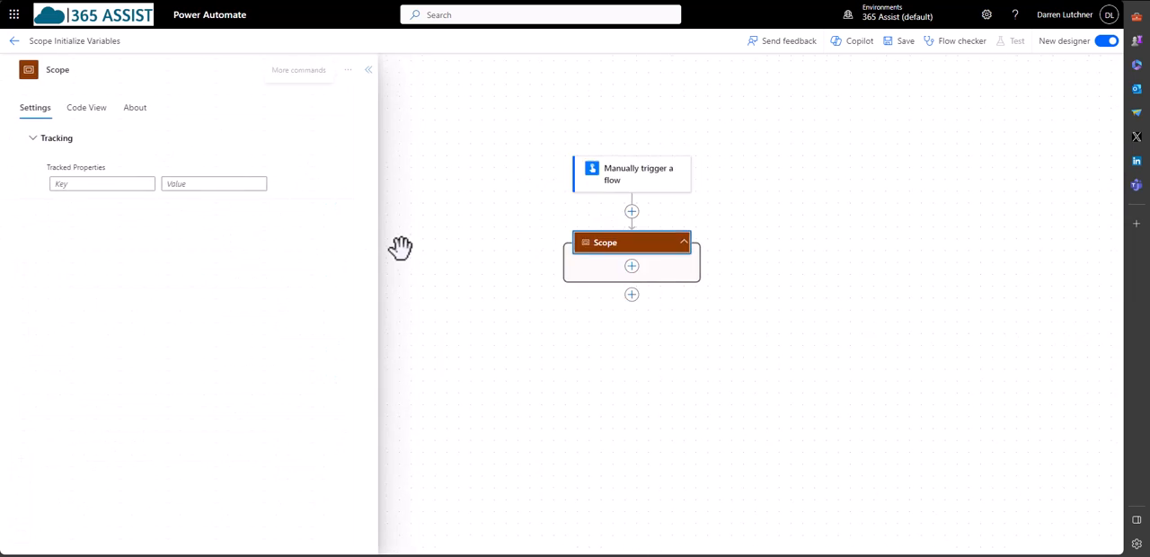
pyautogui.moveTo(400, 248); pyautogui.dragTo(669, 342)
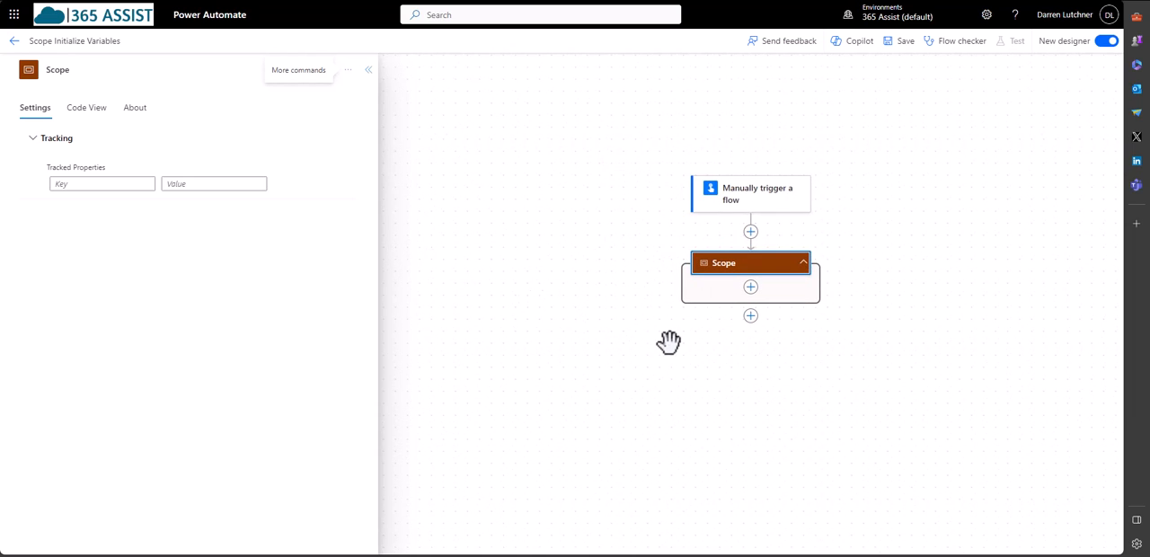
pyautogui.moveTo(750, 287)
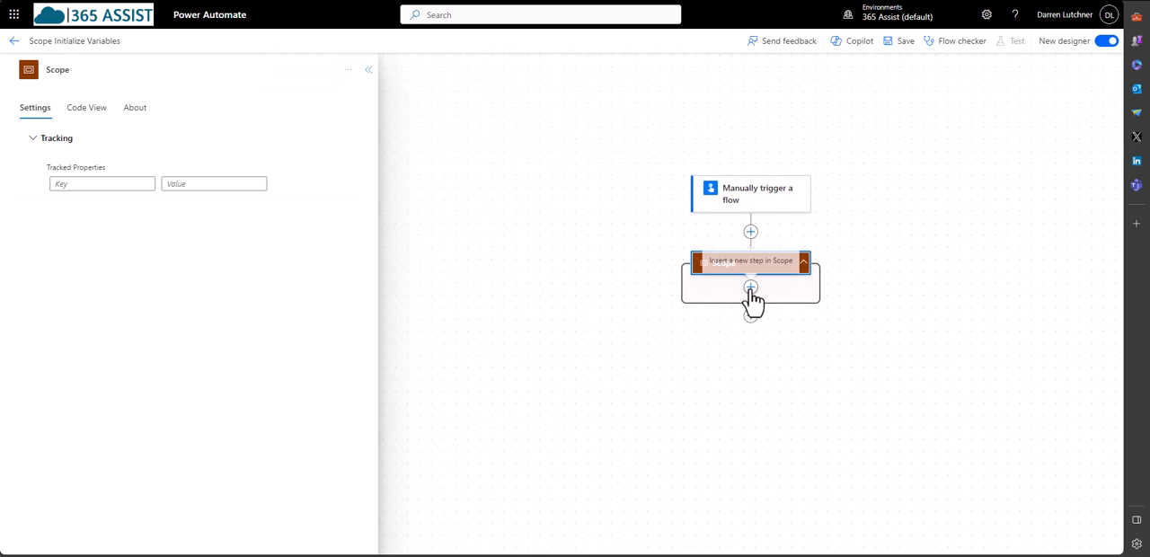
# Add an 'Initialize variable' action inside the Scope, type String, value xx.
pyautogui.click(750, 288)
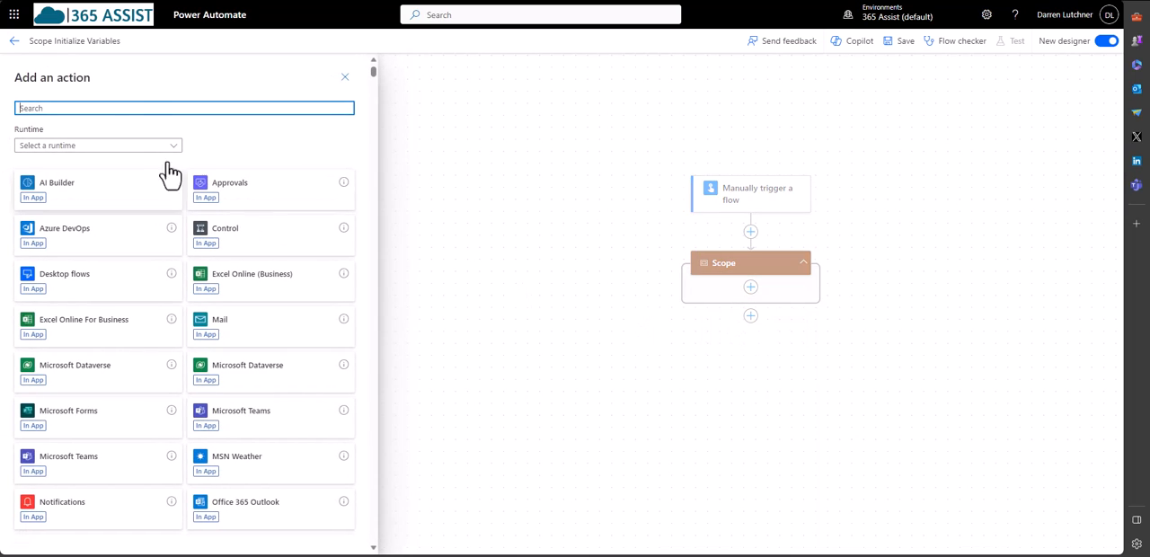
pyautogui.write('var')
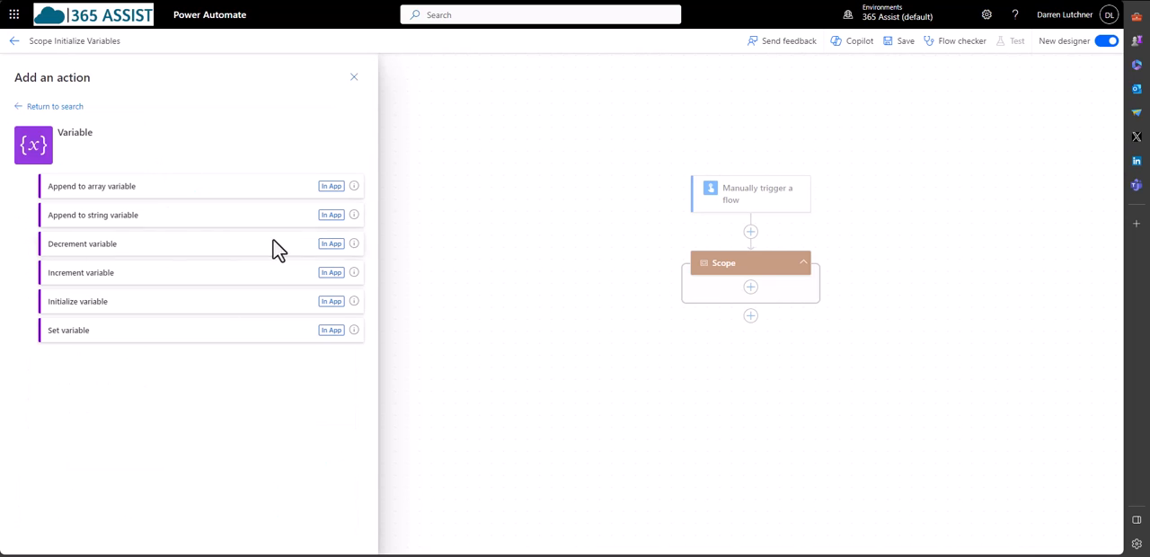
pyautogui.click(78, 300)
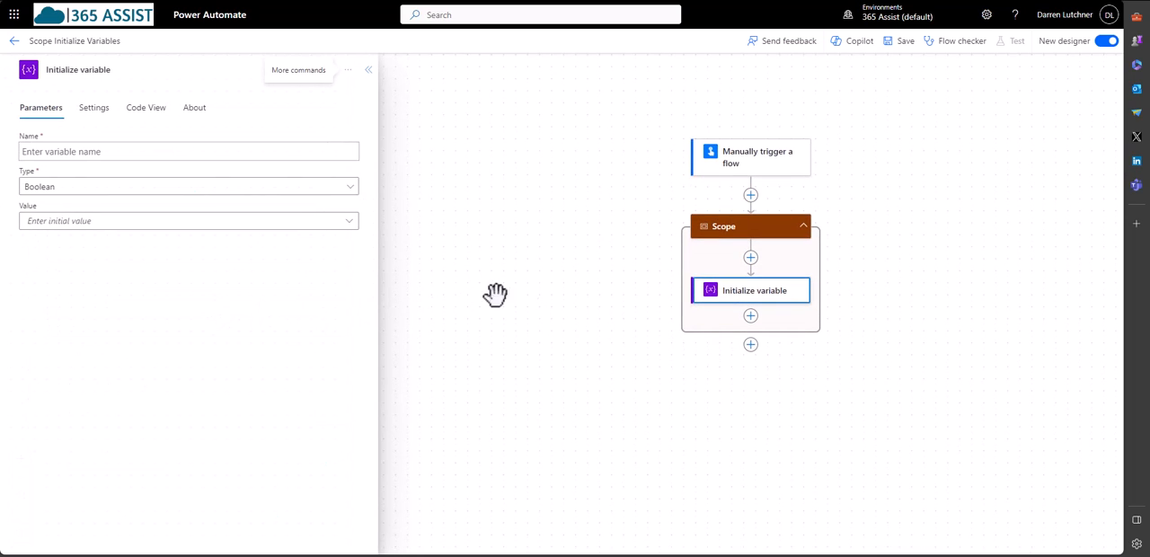
pyautogui.click(189, 151)
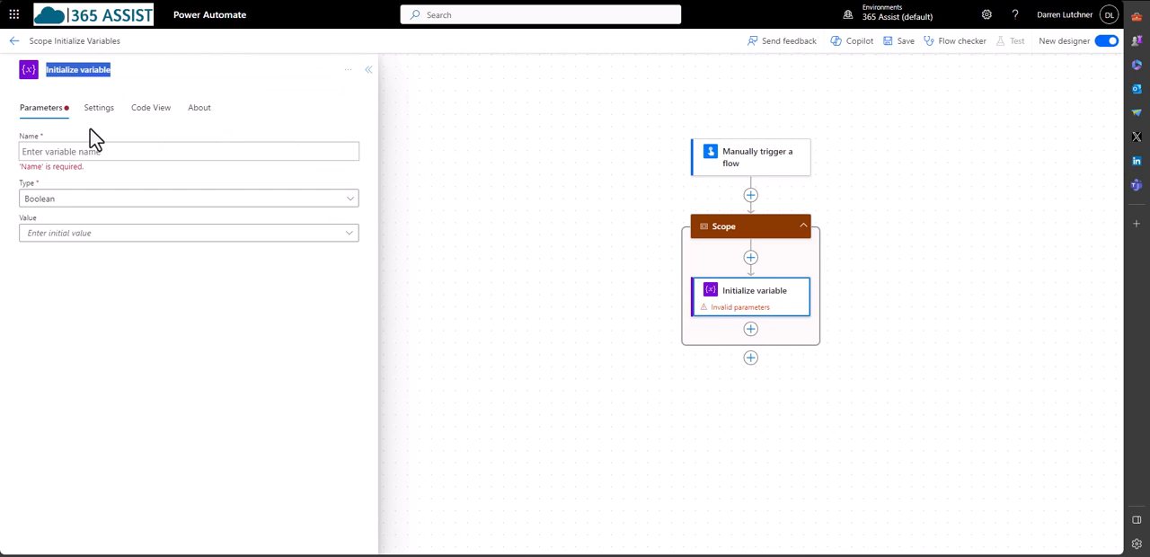
pyautogui.write('Initialize variable')
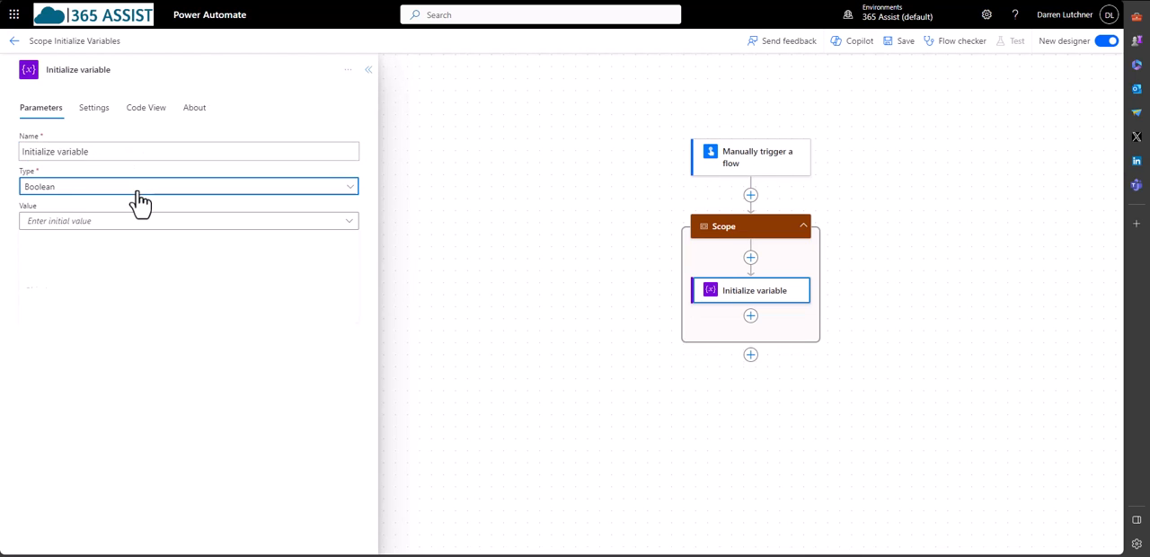
pyautogui.click(188, 186)
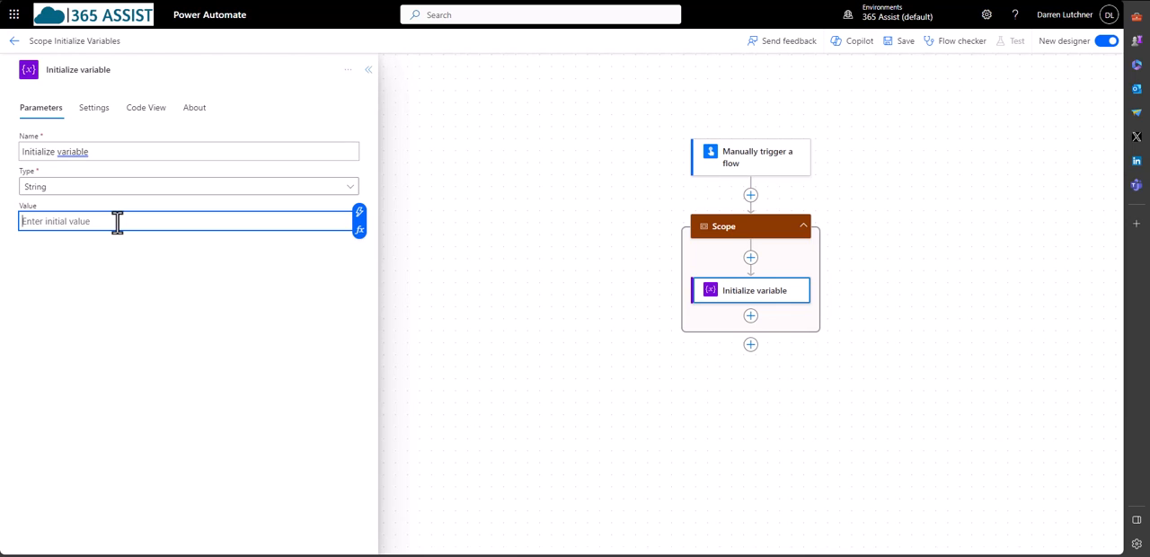
pyautogui.write('xx')
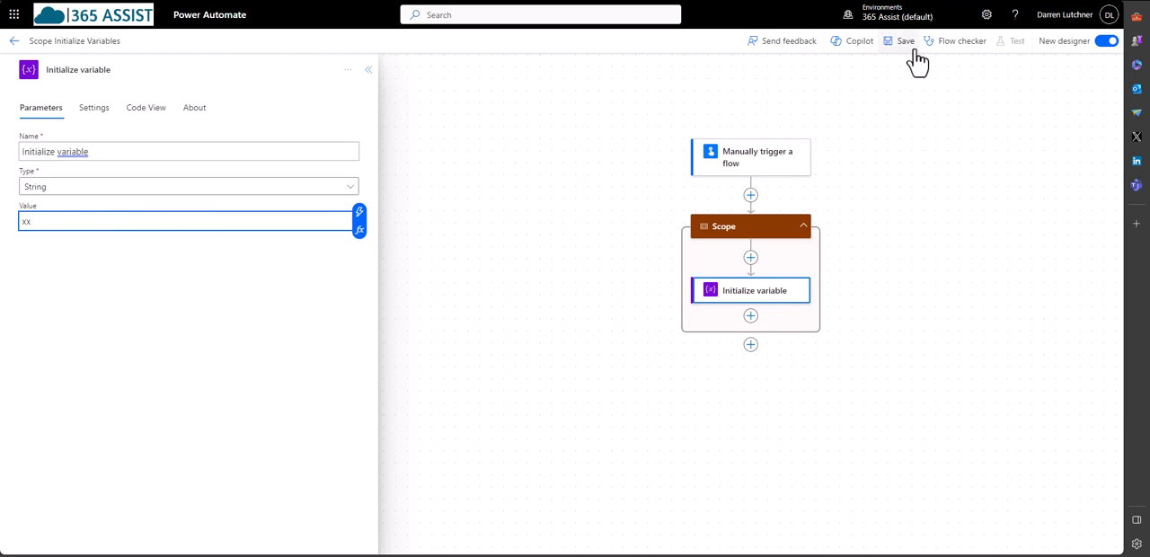
# Save the flow, which fails because Initialize variable cannot be nested in a Scope.
pyautogui.click(905, 41)
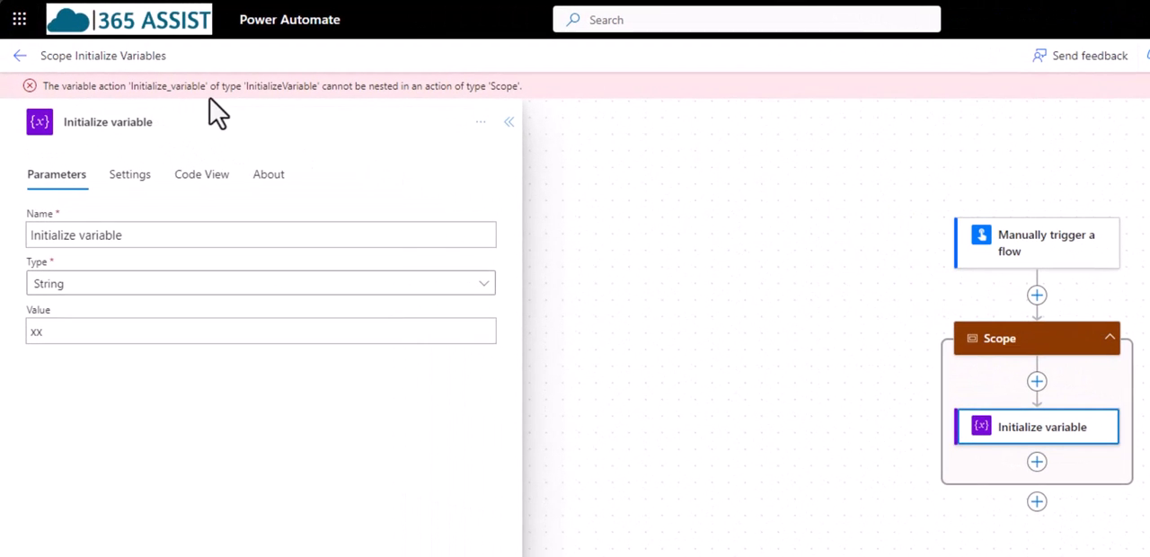
pyautogui.moveTo(391, 117)
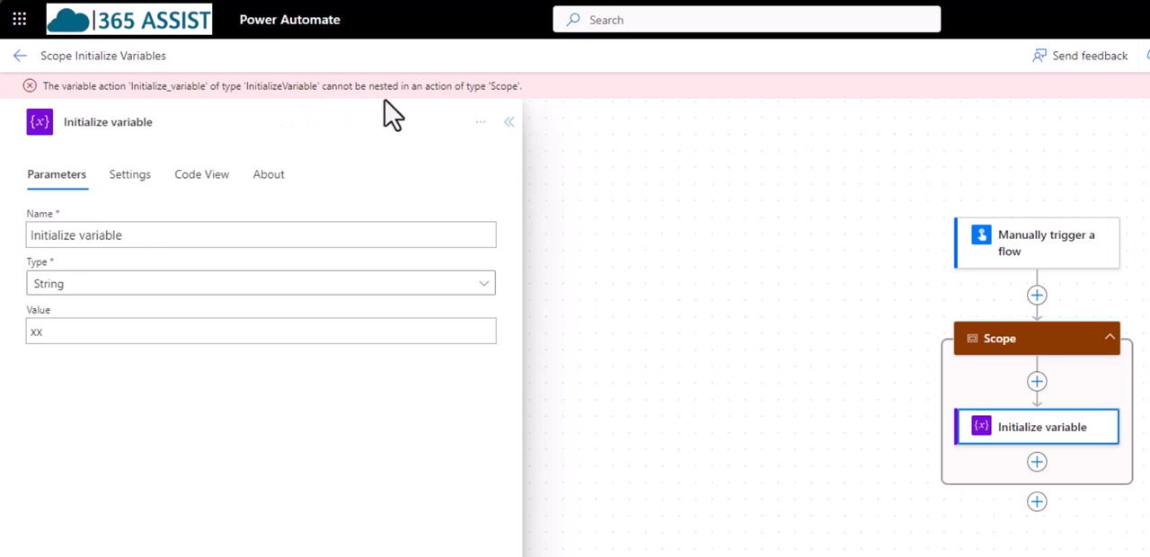
pyautogui.moveTo(888, 350)
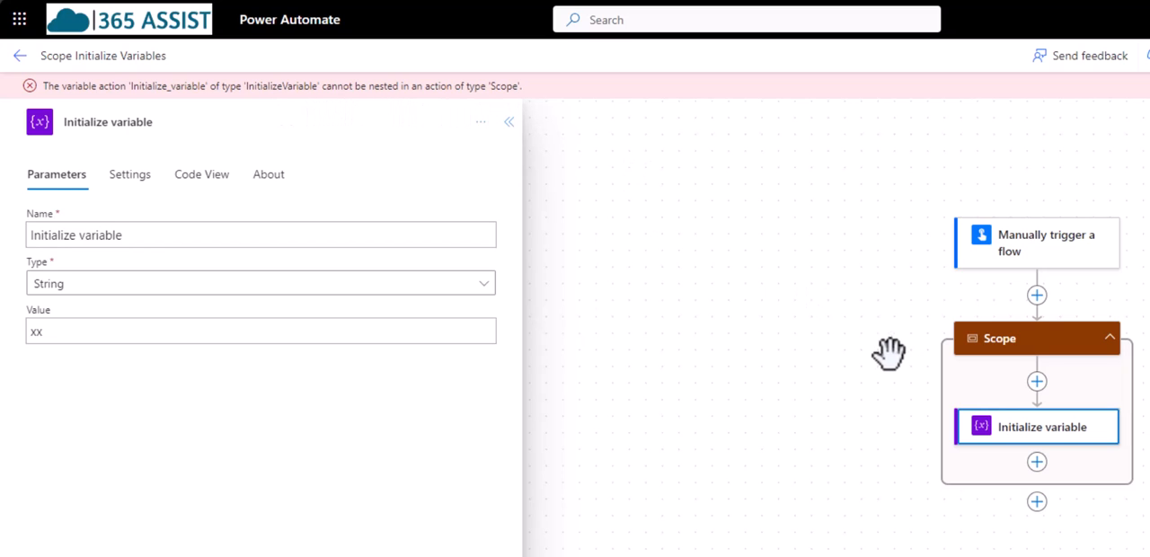
pyautogui.moveTo(876, 363)
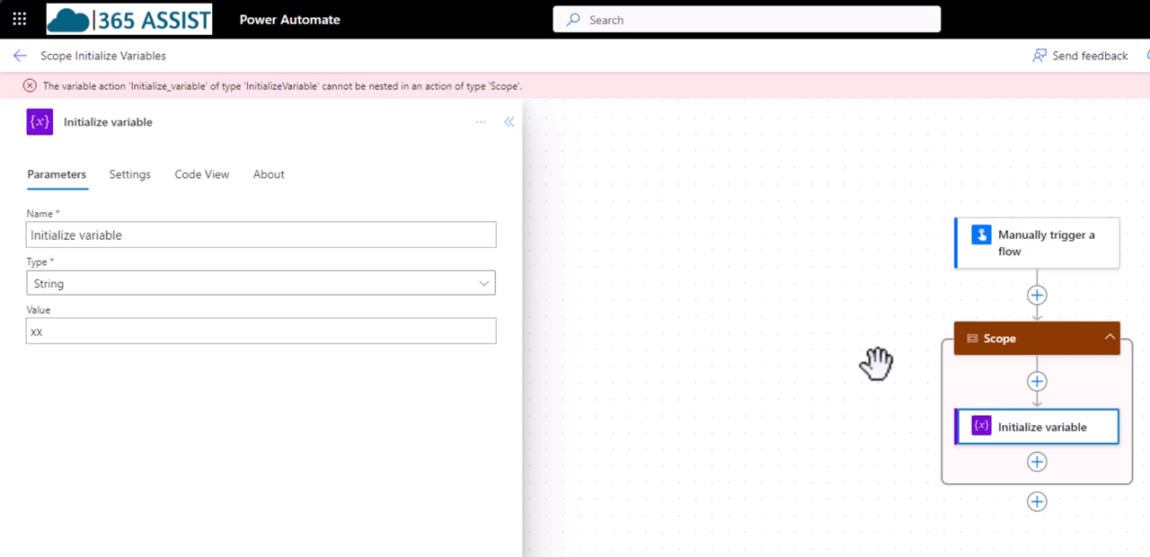
pyautogui.moveTo(519, 47)
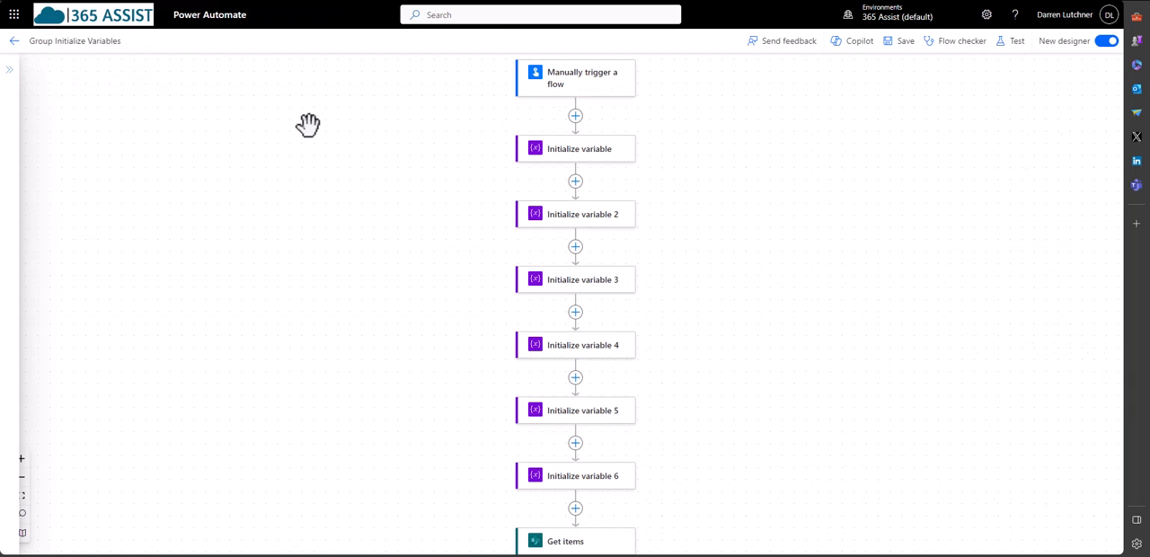
pyautogui.moveTo(439, 183)
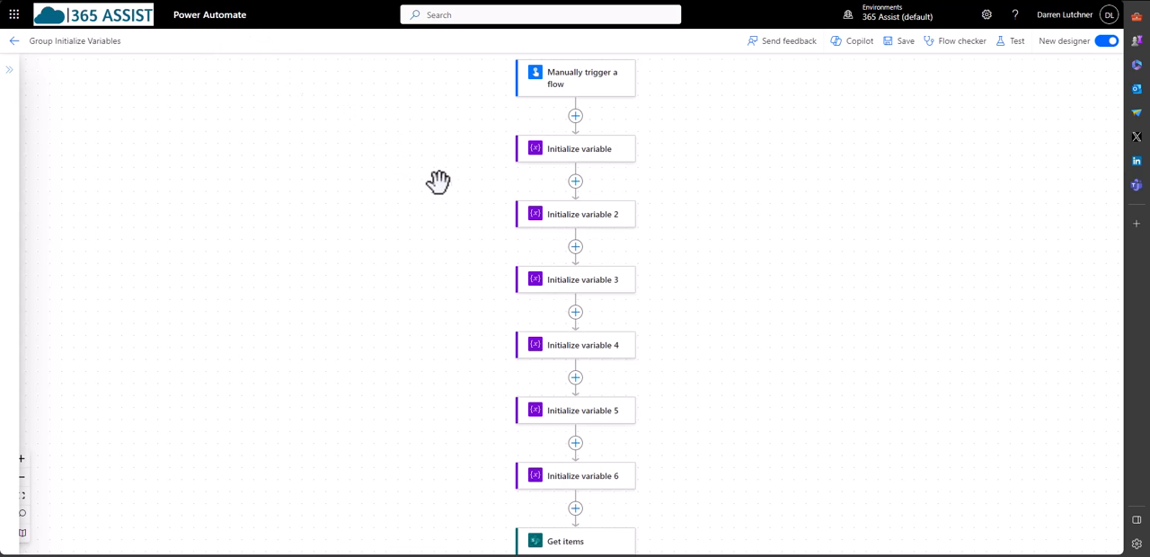
pyautogui.moveTo(609, 107)
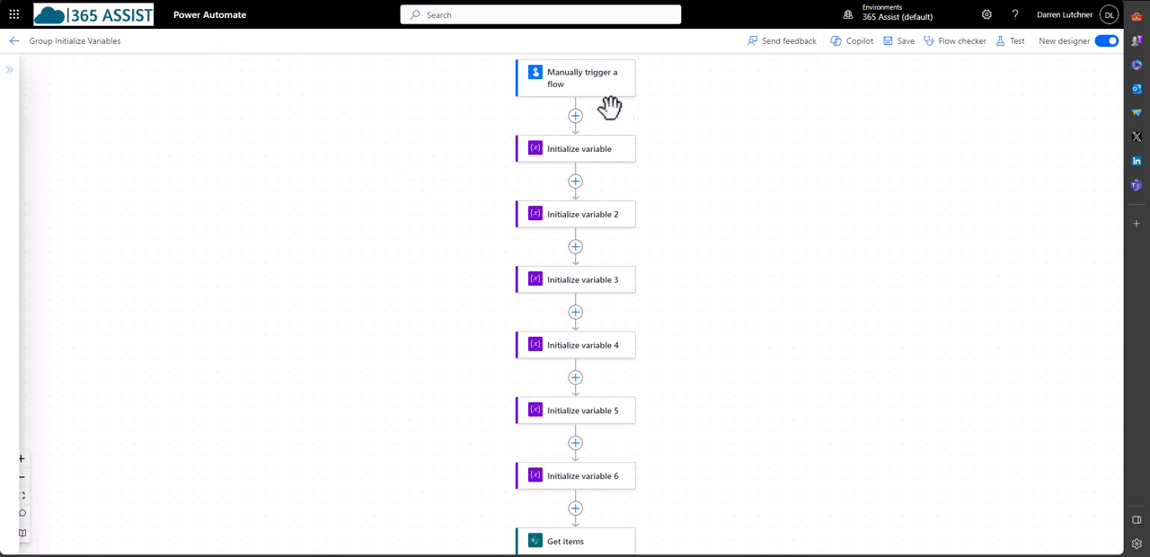
pyautogui.moveTo(646, 476)
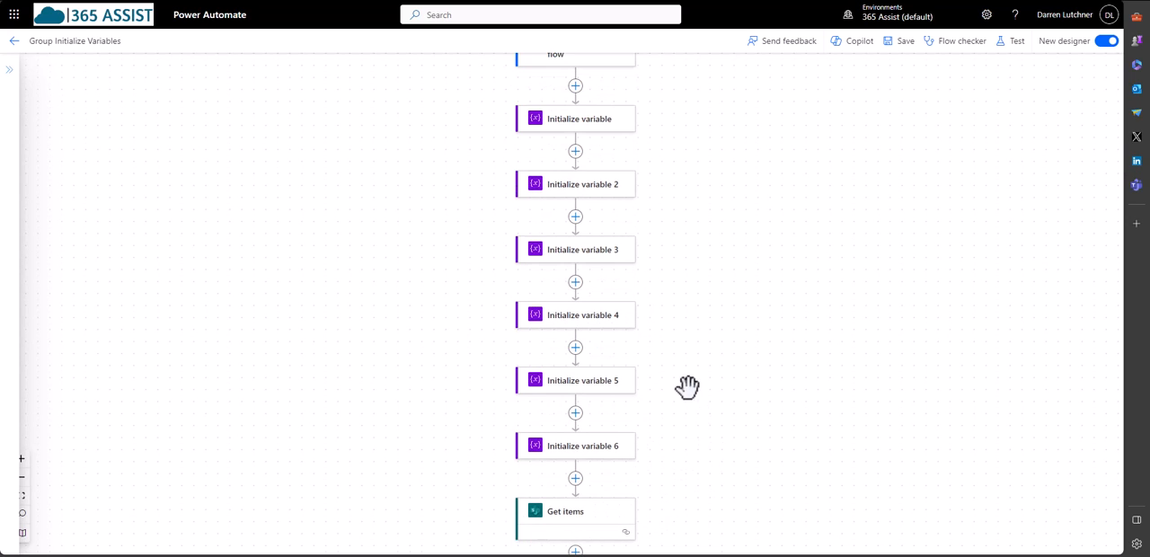
pyautogui.moveTo(629, 424)
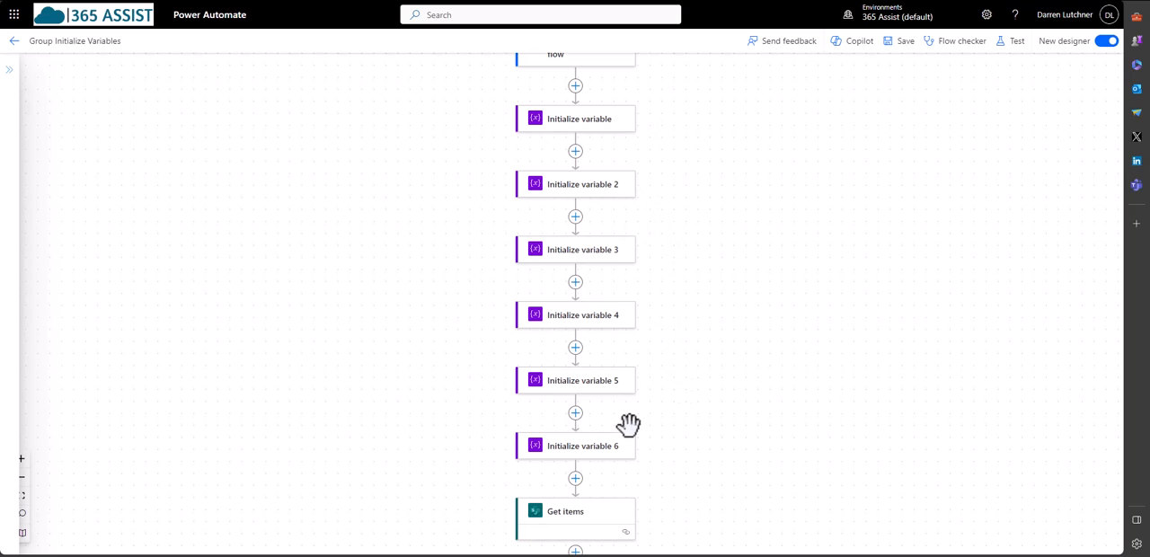
pyautogui.moveTo(675, 401)
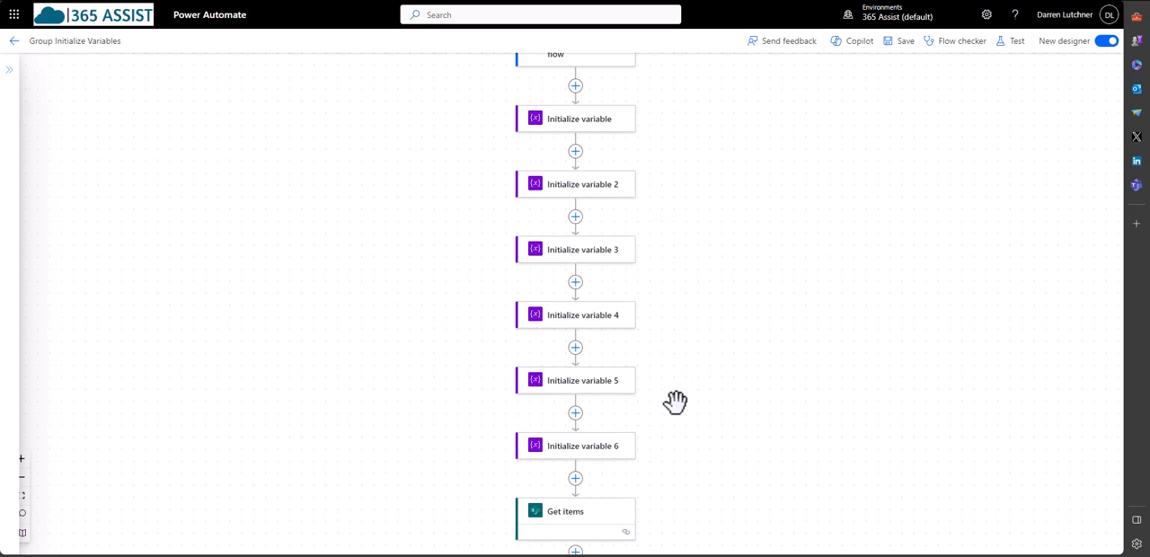
pyautogui.moveTo(647, 342)
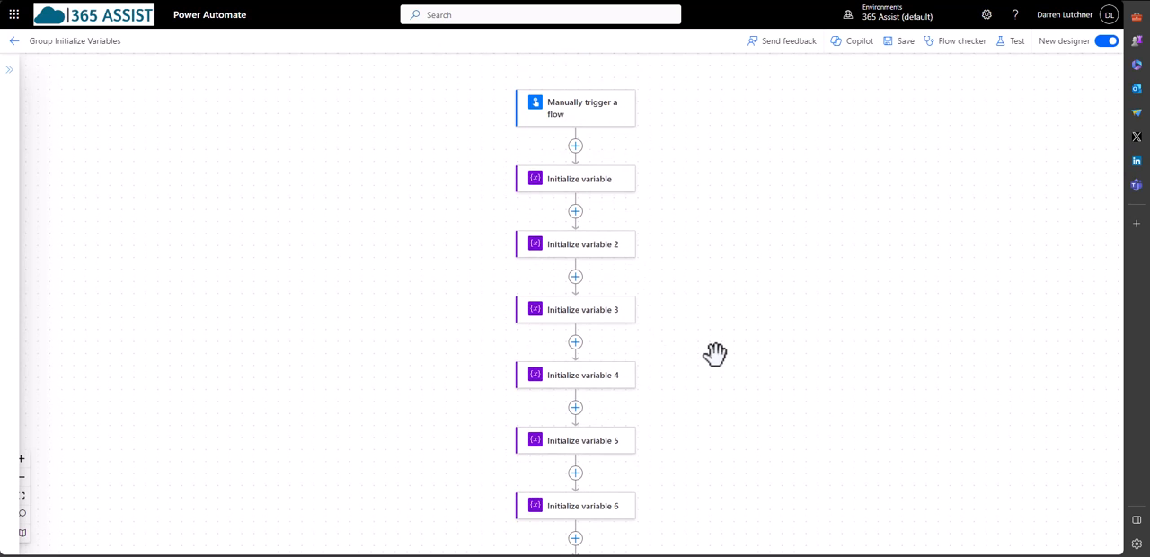
pyautogui.scroll(-3)
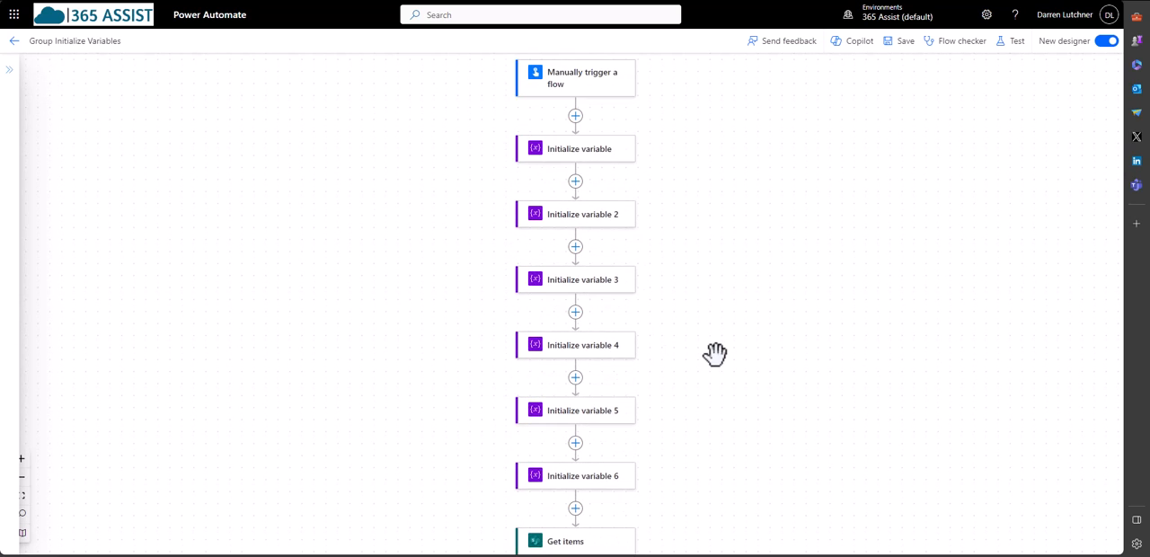
pyautogui.moveTo(724, 348)
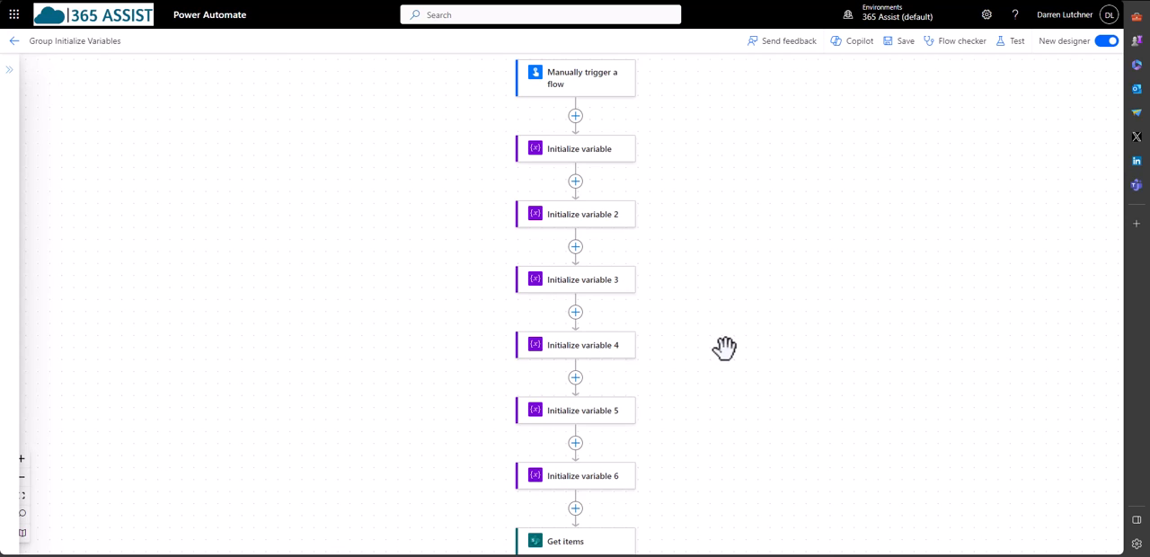
pyautogui.moveTo(575, 117)
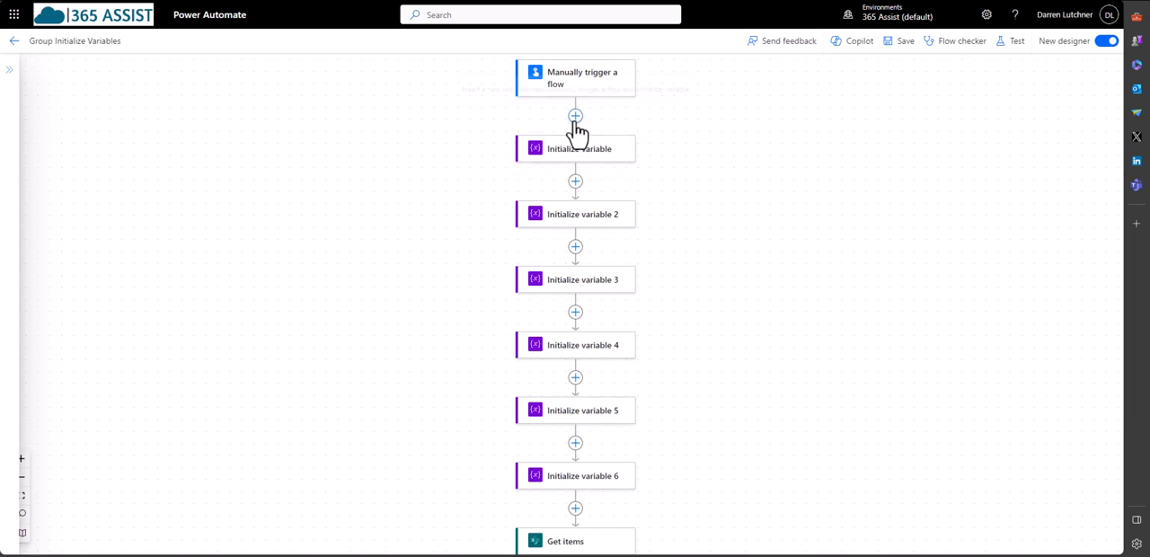
# Add a parallel Initialize variable action under the trigger, named 'Initialize variable 7'.
pyautogui.click(574, 115)
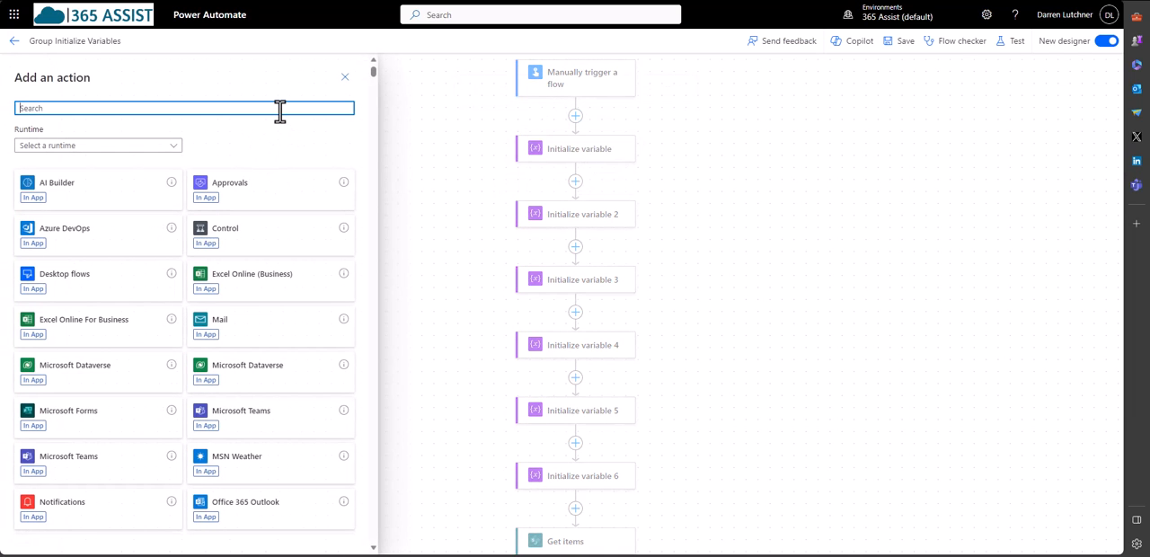
pyautogui.write('varia')
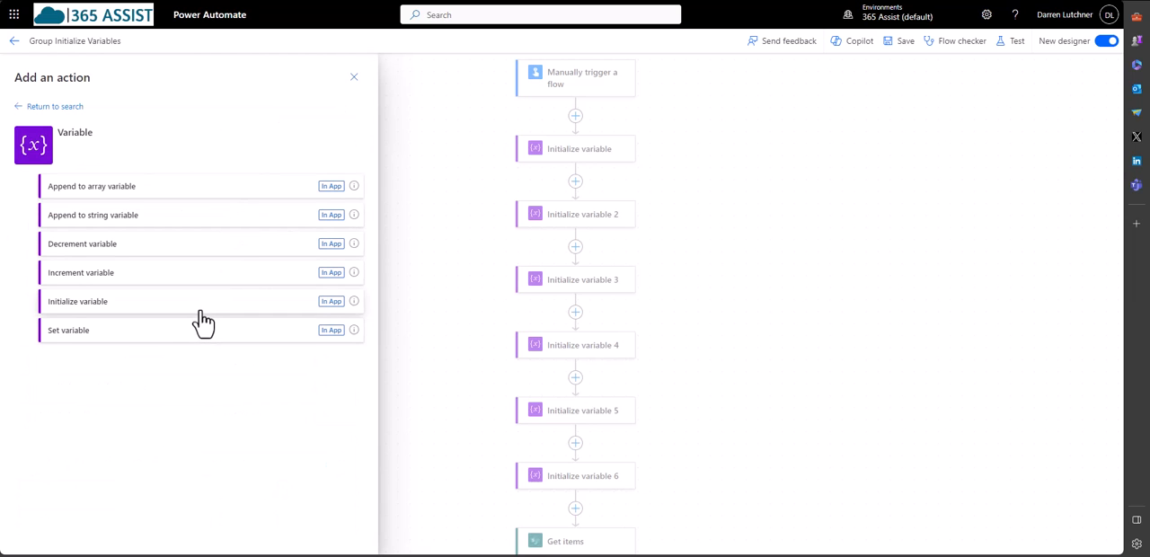
pyautogui.click(77, 301)
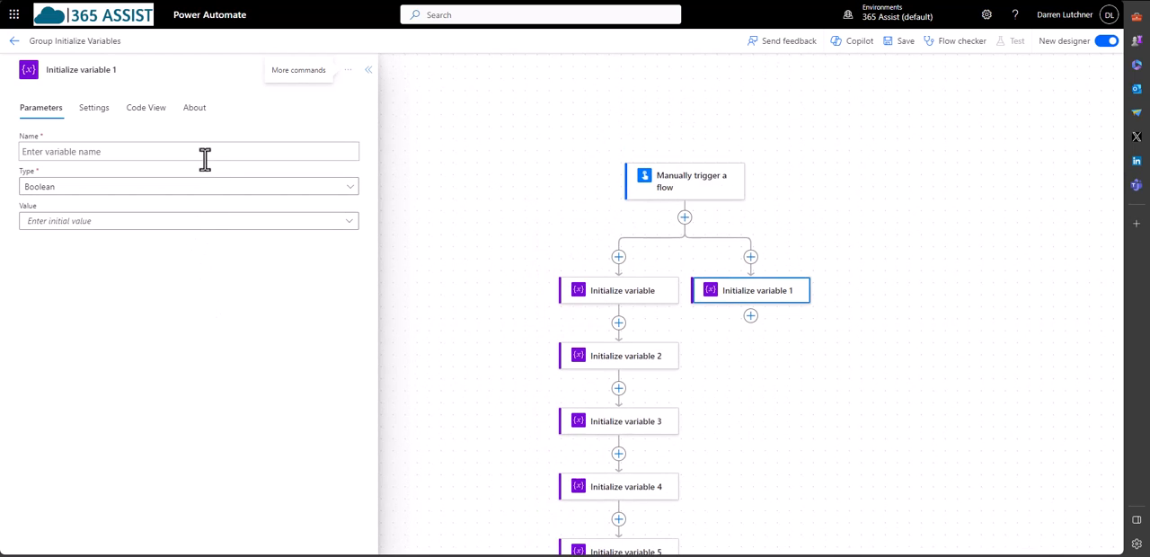
pyautogui.click(81, 69)
pyautogui.write('7')
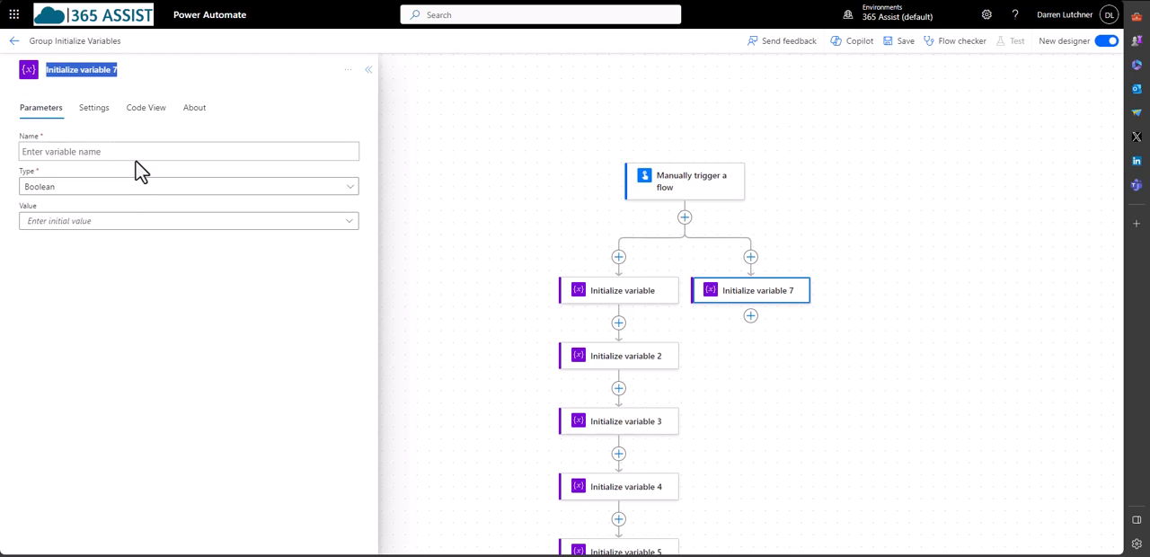
pyautogui.write('Initialize variable 7')
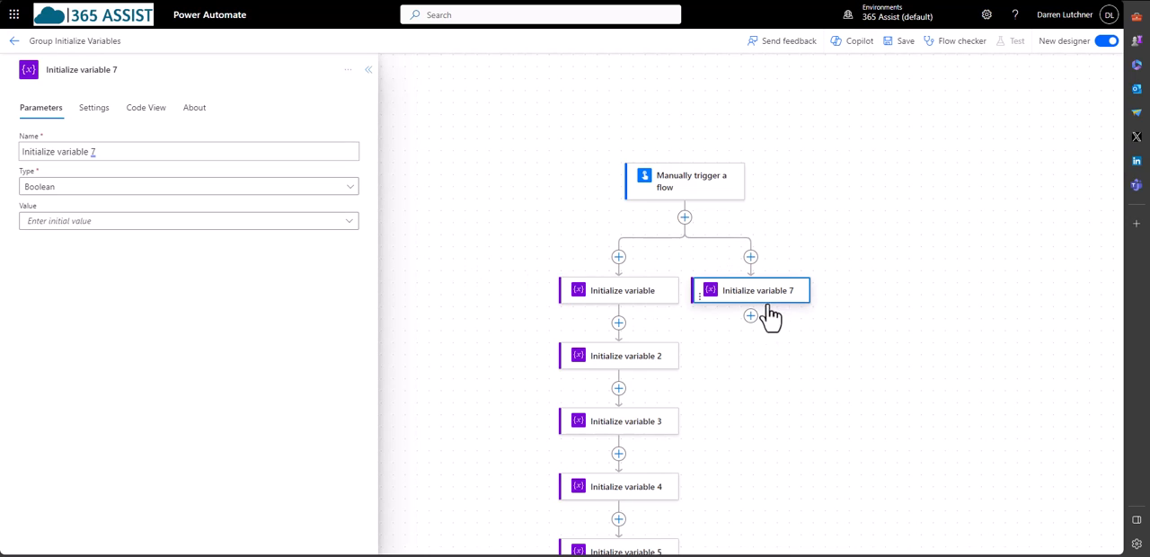
pyautogui.moveTo(742, 352)
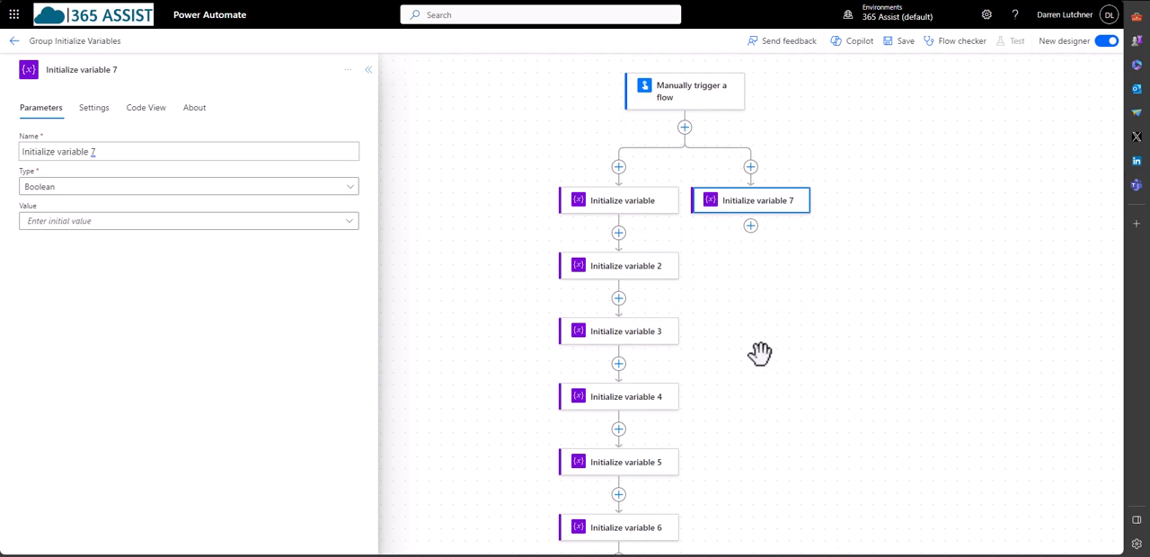
# Search for a Compose action to add after Get items.
pyautogui.scroll(-3)
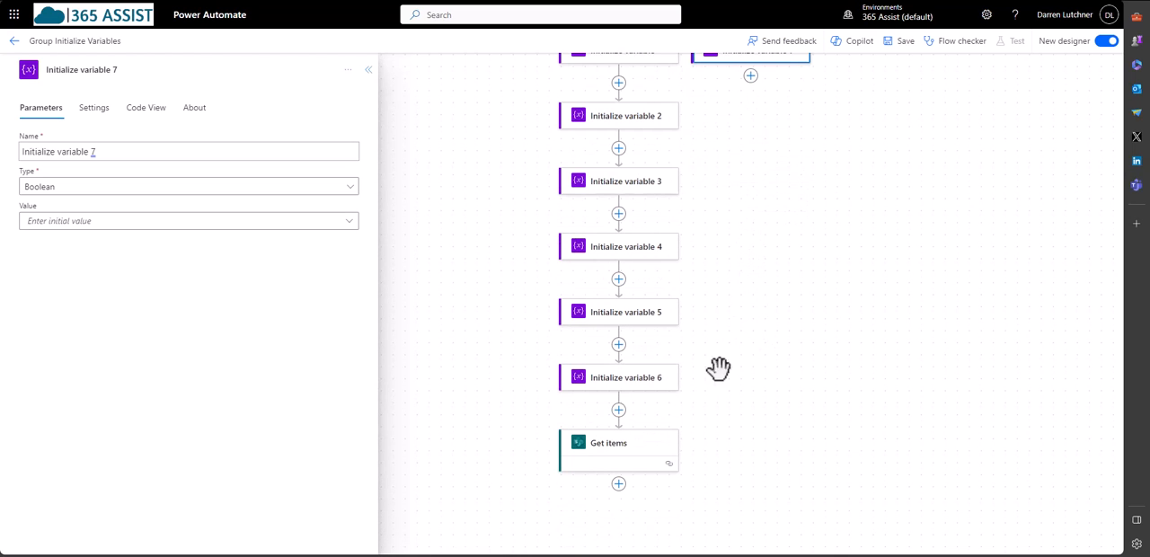
pyautogui.moveTo(651, 449)
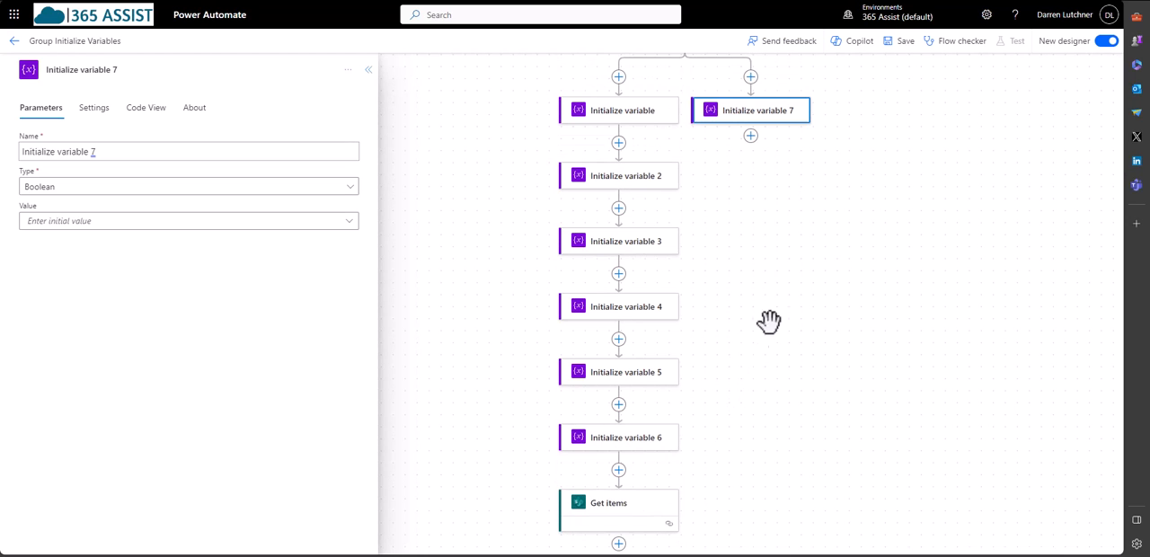
pyautogui.scroll(-3)
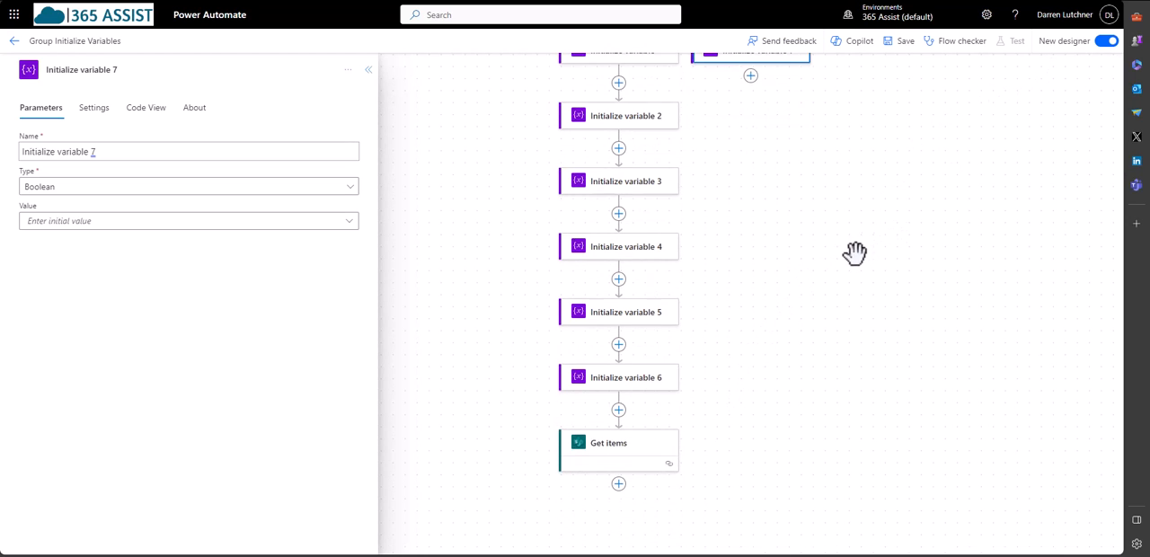
pyautogui.moveTo(617, 484)
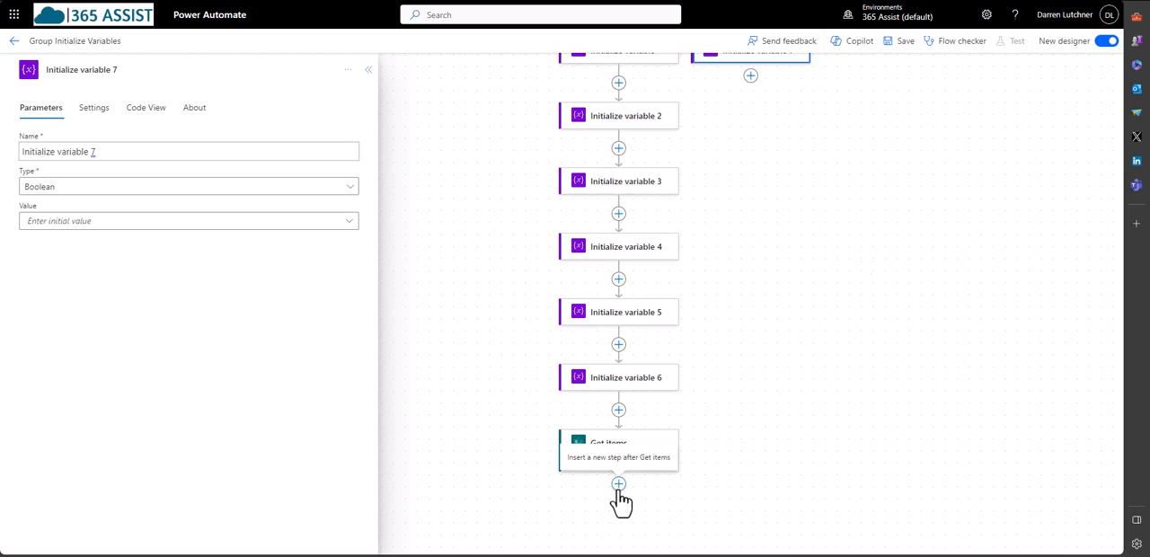
pyautogui.click(618, 483)
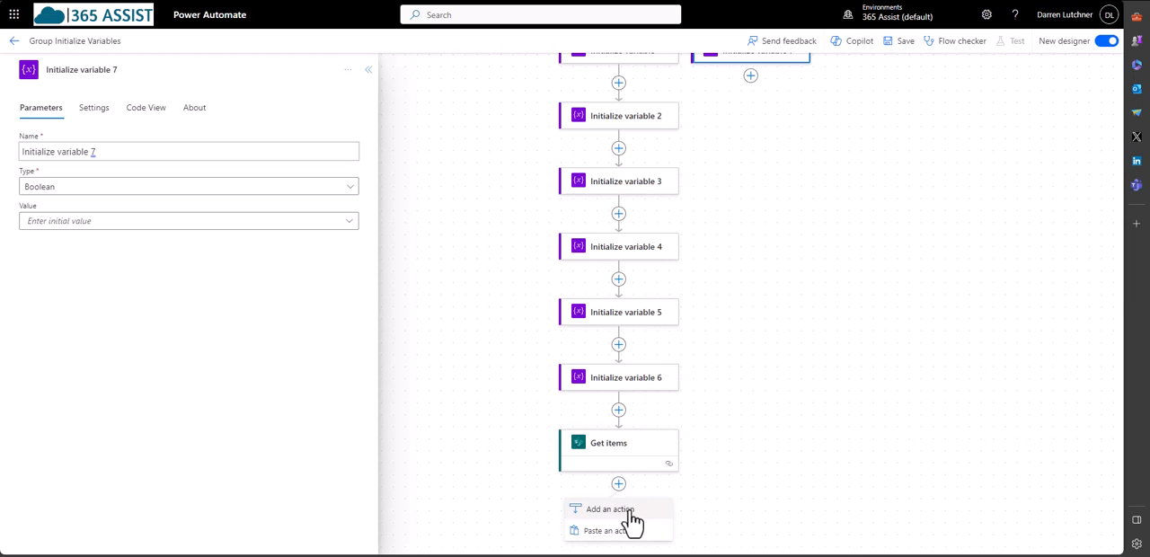
pyautogui.click(602, 509)
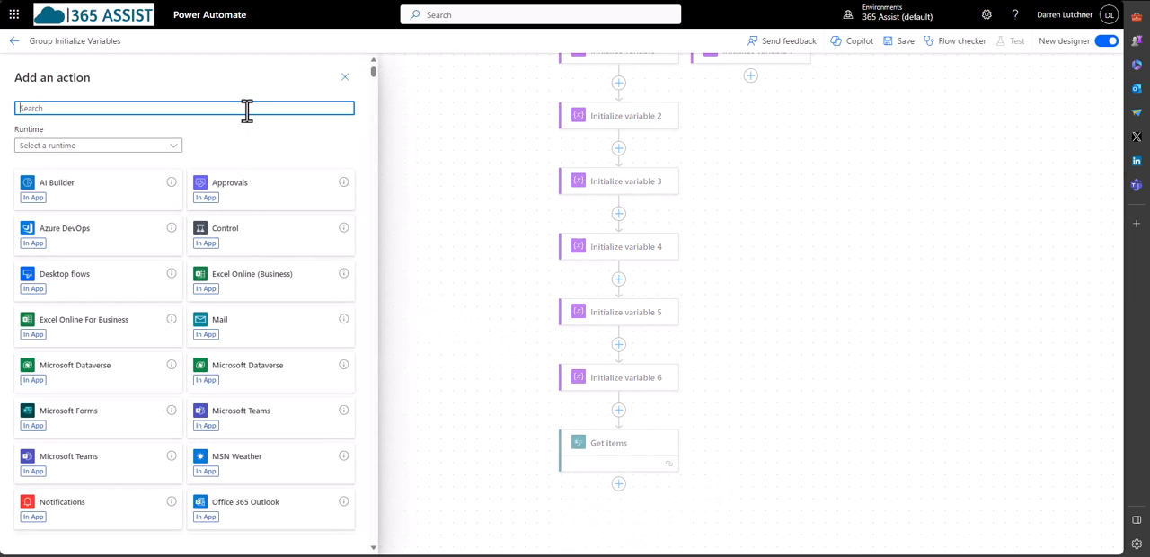
pyautogui.write('compose')
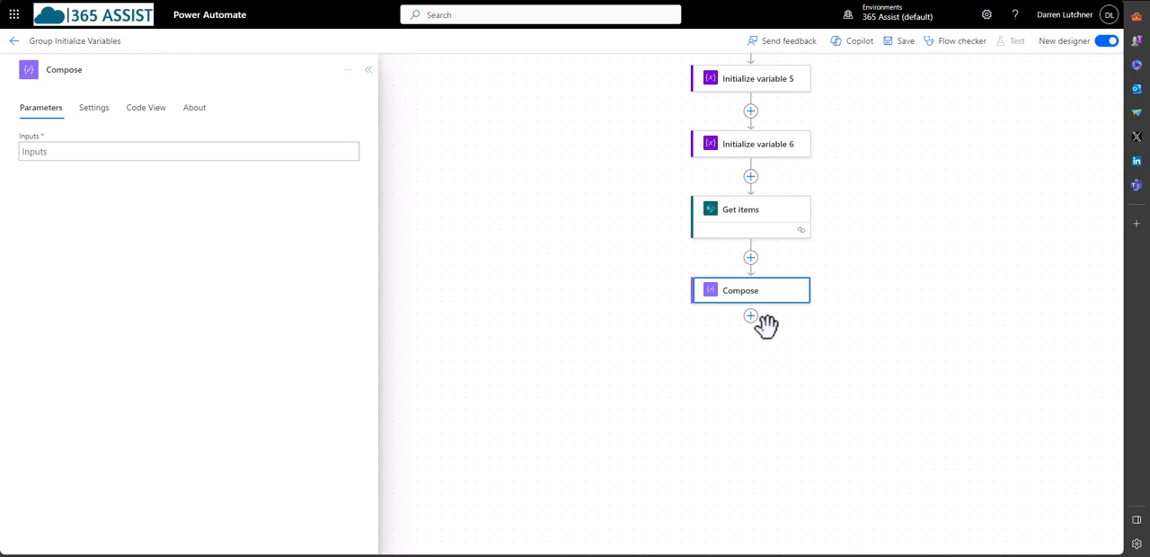
pyautogui.moveTo(842, 322)
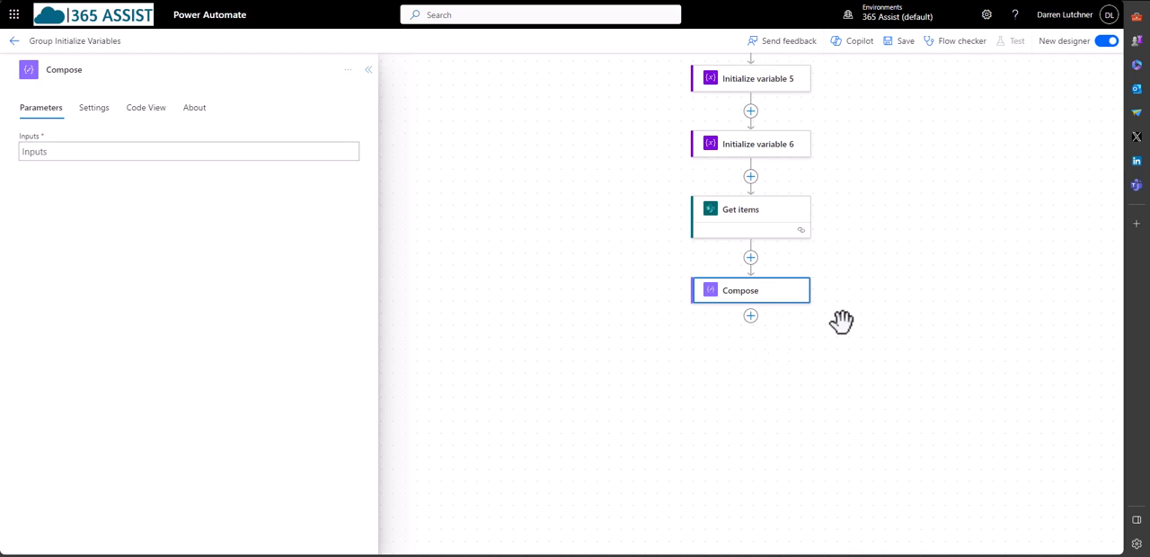
pyautogui.moveTo(776, 314)
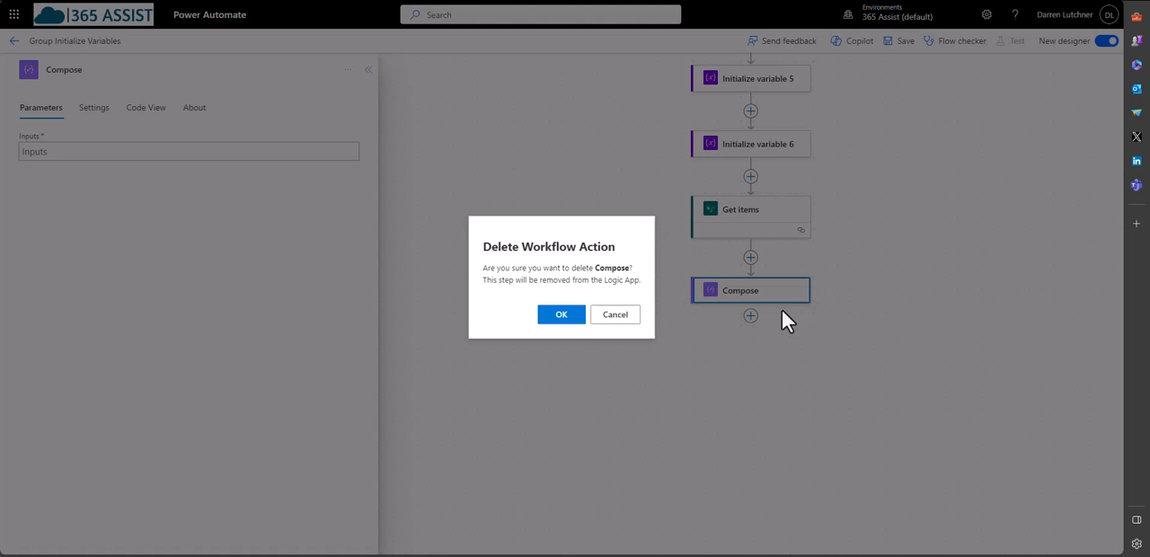
# Confirm deleting the Compose step, then save and switch to the classic designer.
pyautogui.click(560, 314)
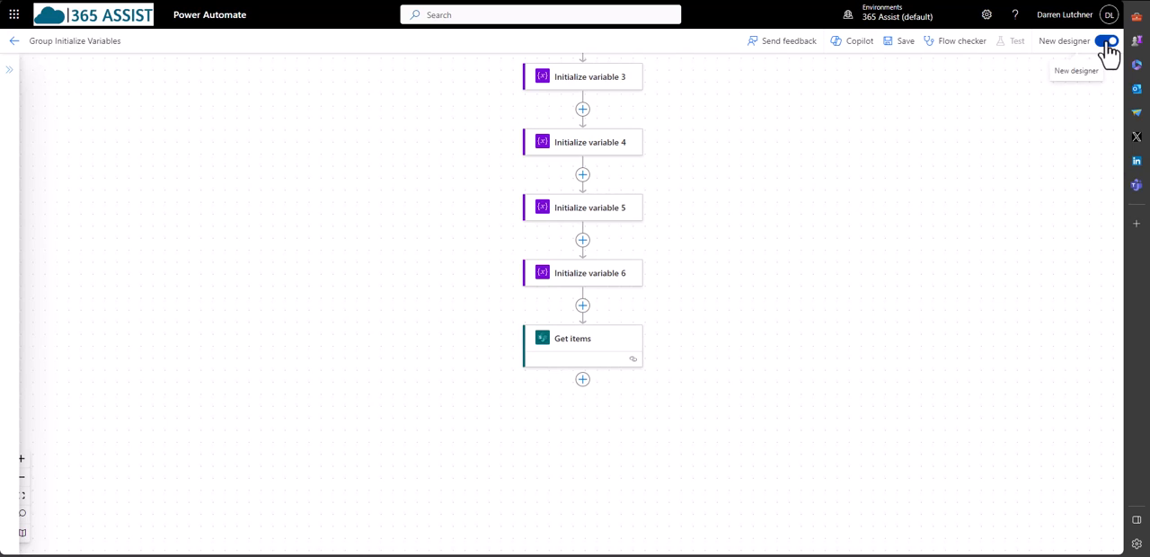
pyautogui.click(1106, 40)
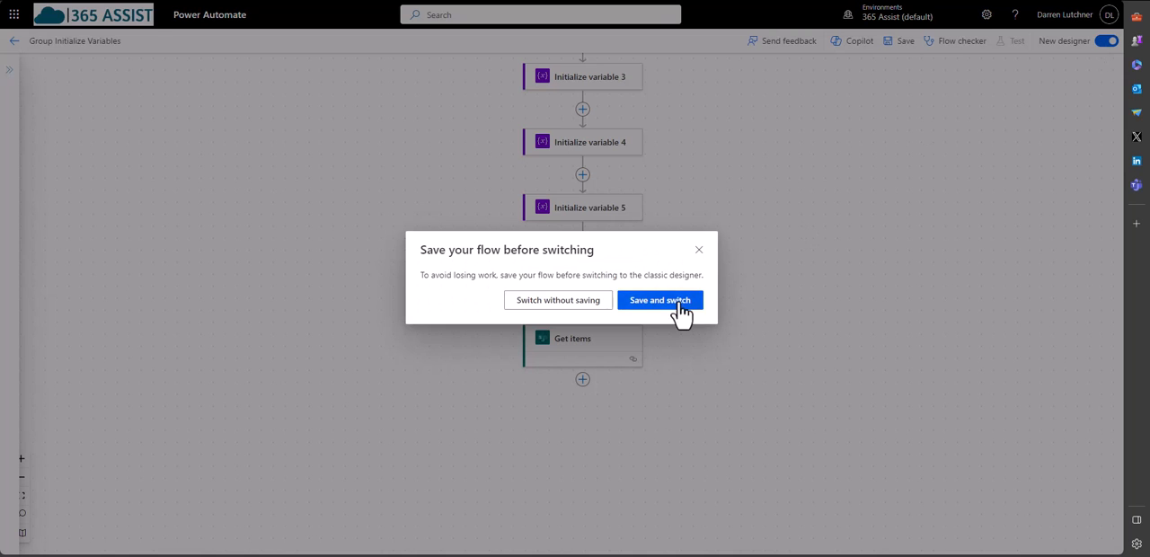
pyautogui.click(659, 300)
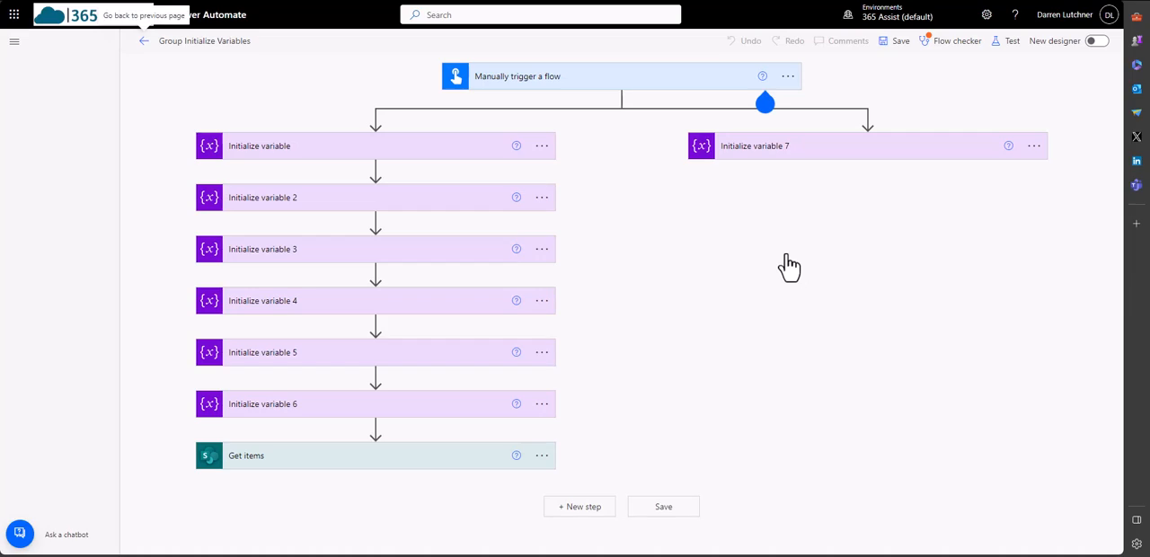
pyautogui.moveTo(621, 367)
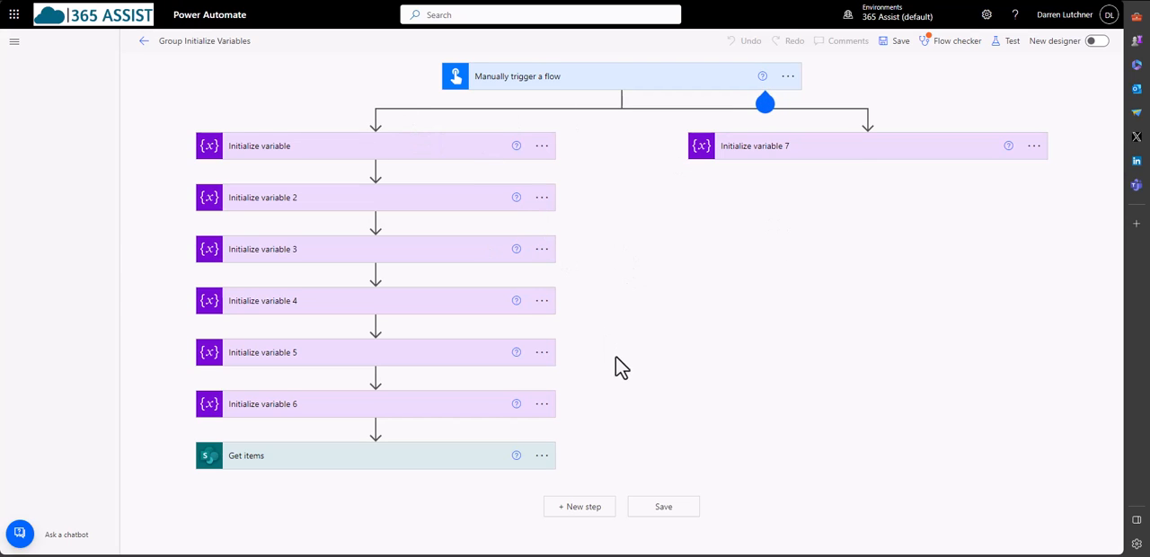
pyautogui.moveTo(674, 327)
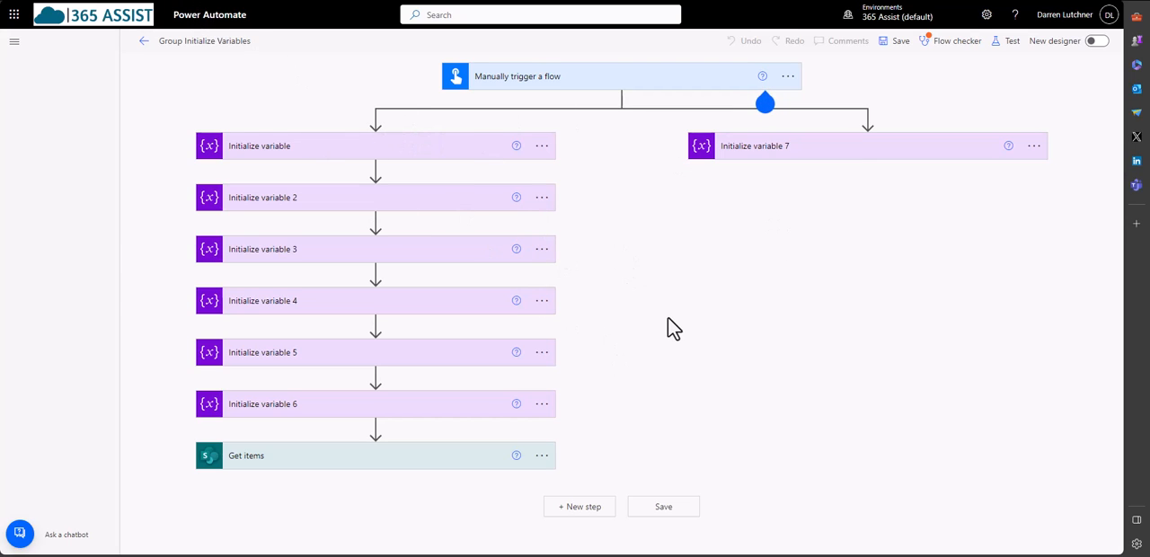
pyautogui.moveTo(580, 512)
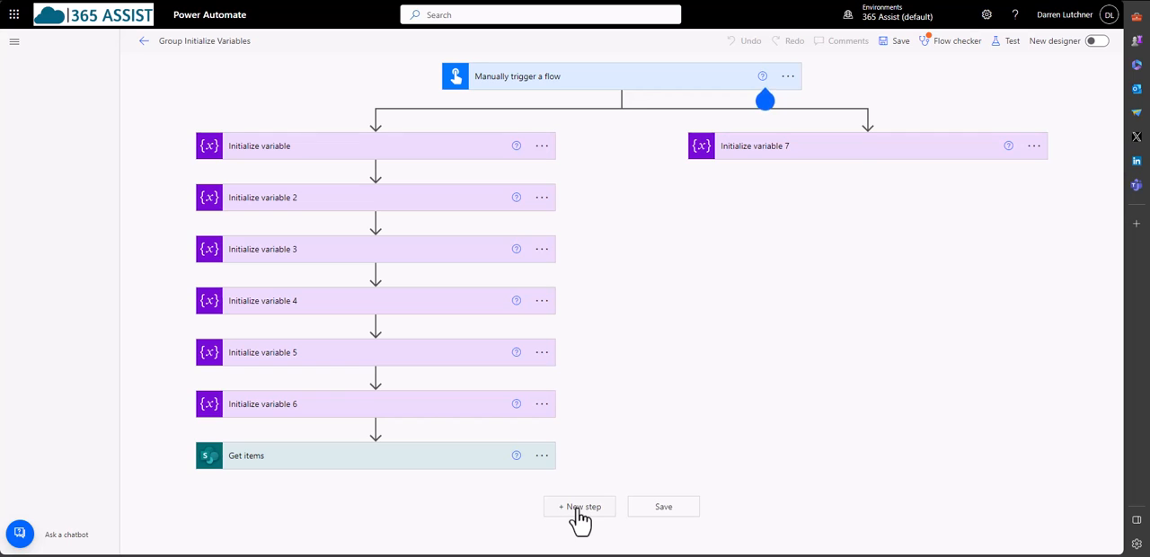
# Add a Compose action where the branches merge, just above Get items.
pyautogui.click(578, 506)
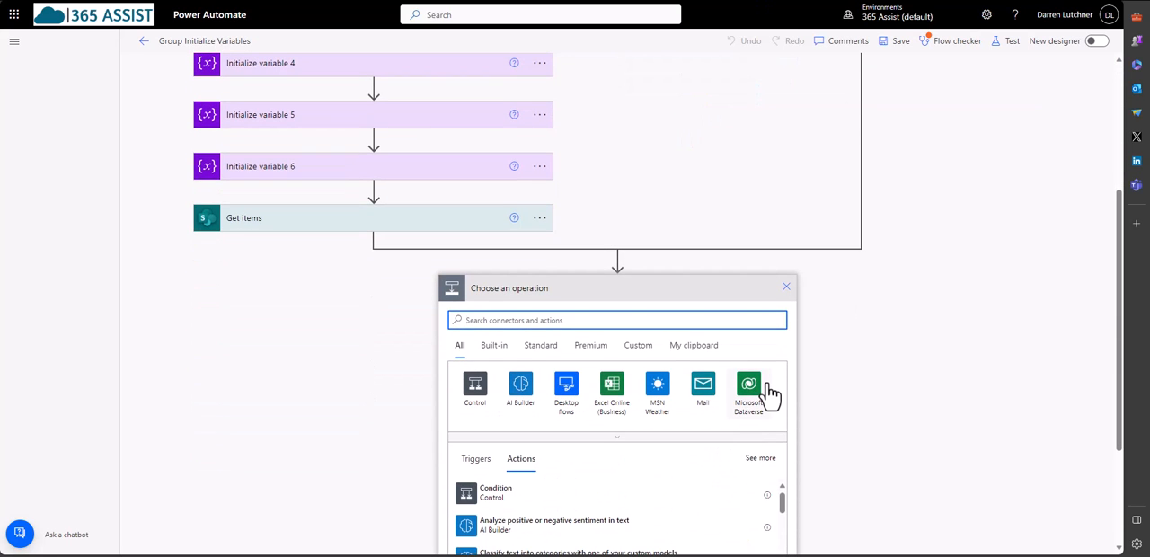
pyautogui.write('compose')
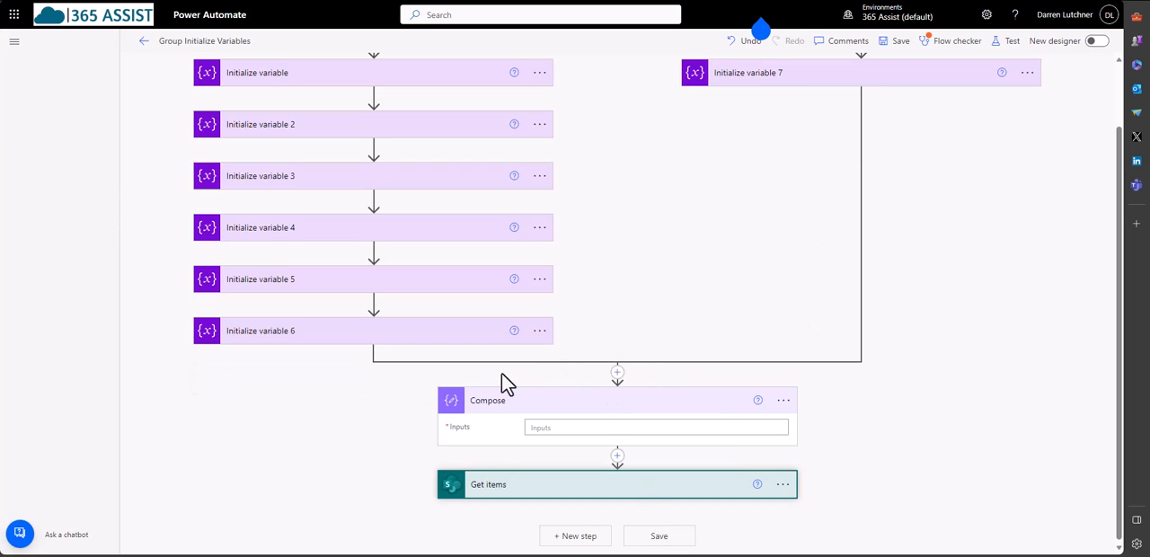
pyautogui.moveTo(665, 507)
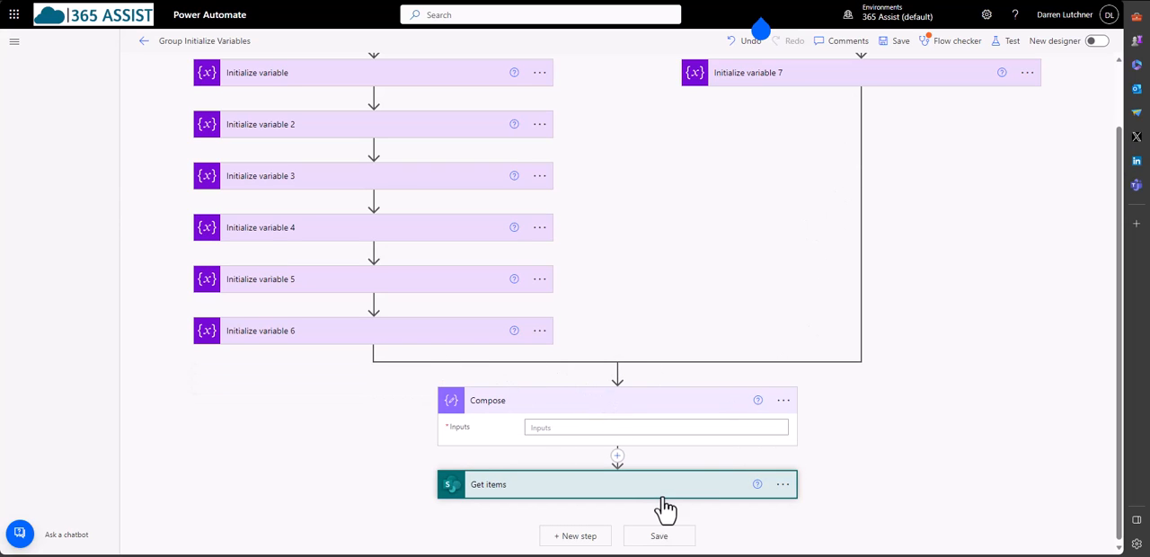
# Delete the Compose step from its options menu and confirm with OK.
pyautogui.click(783, 400)
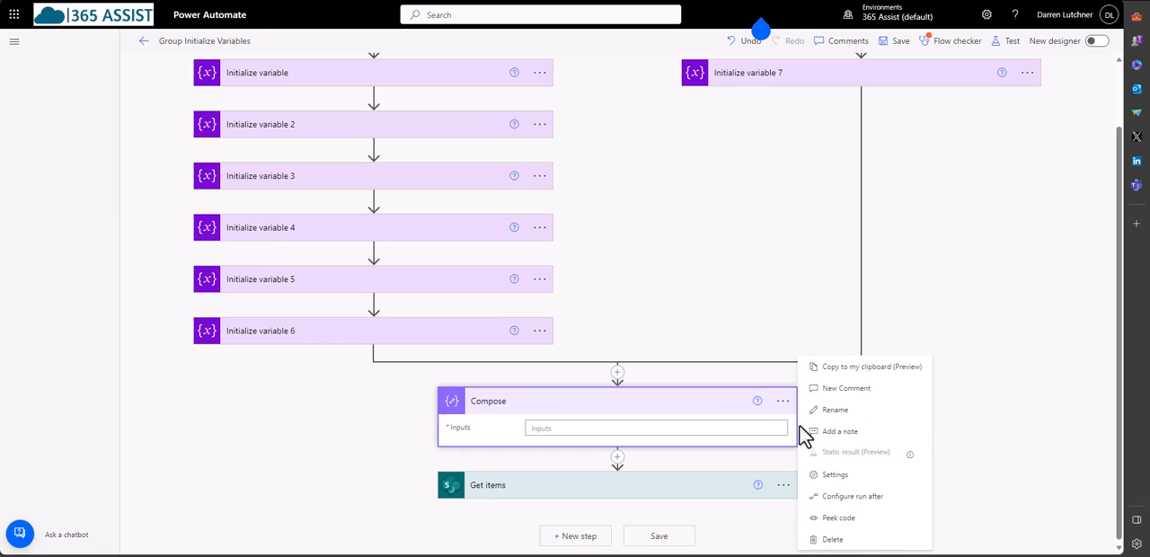
pyautogui.click(832, 539)
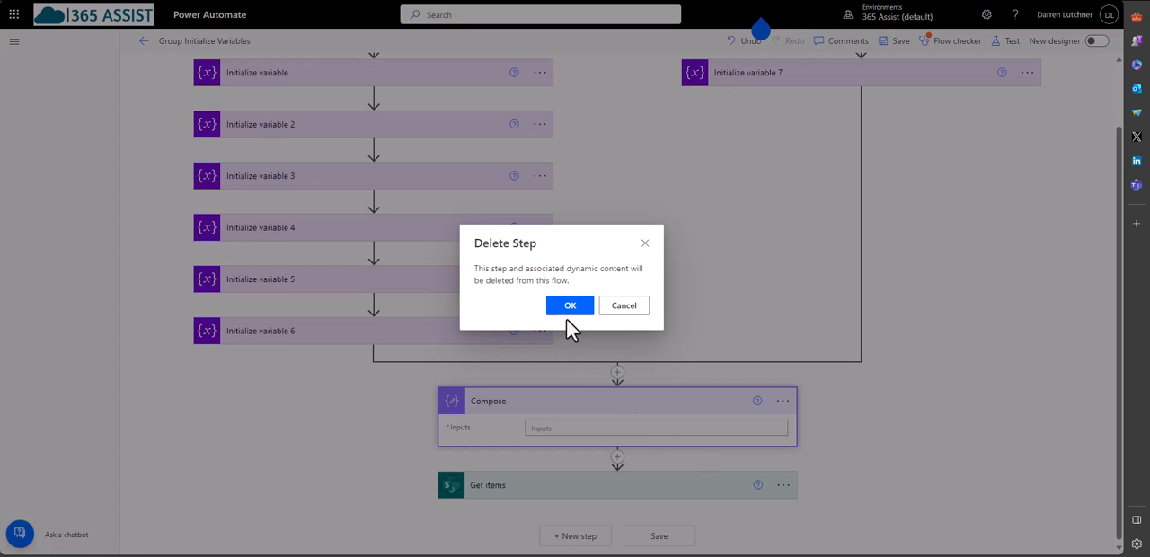
pyautogui.click(570, 306)
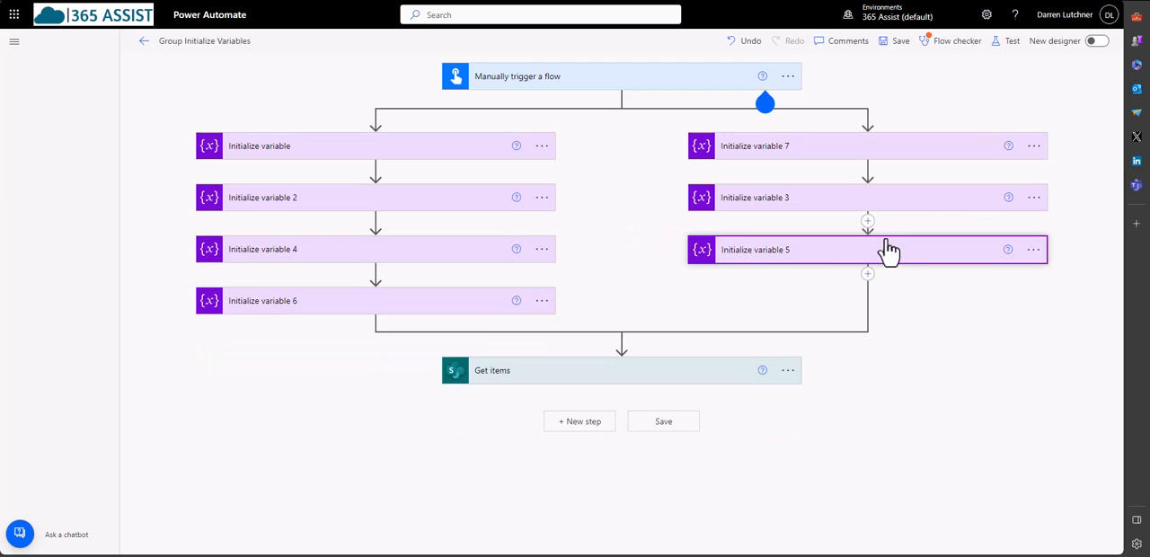
pyautogui.moveTo(677, 306)
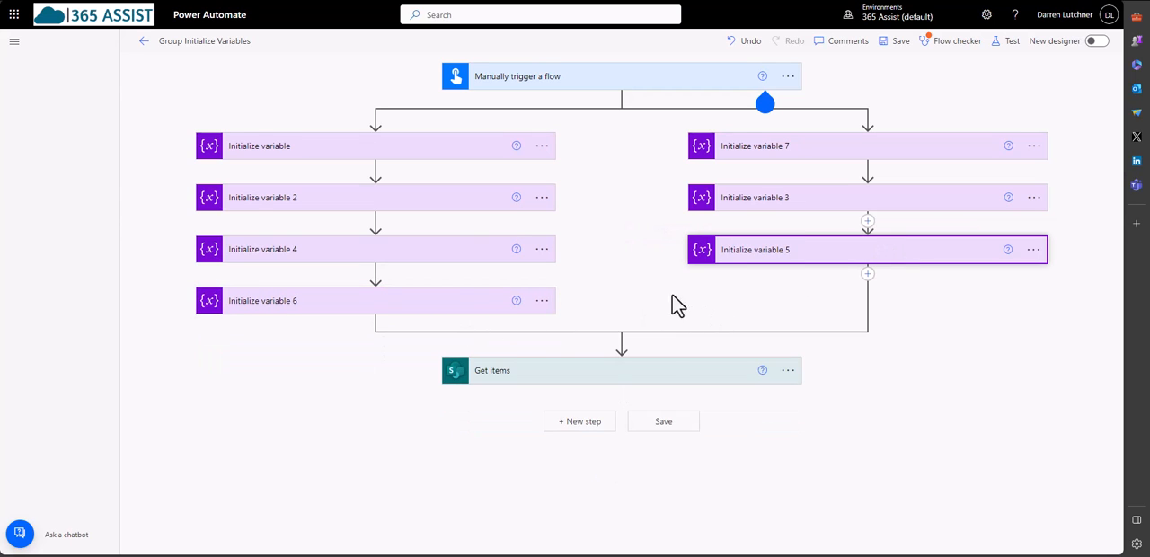
pyautogui.moveTo(645, 285)
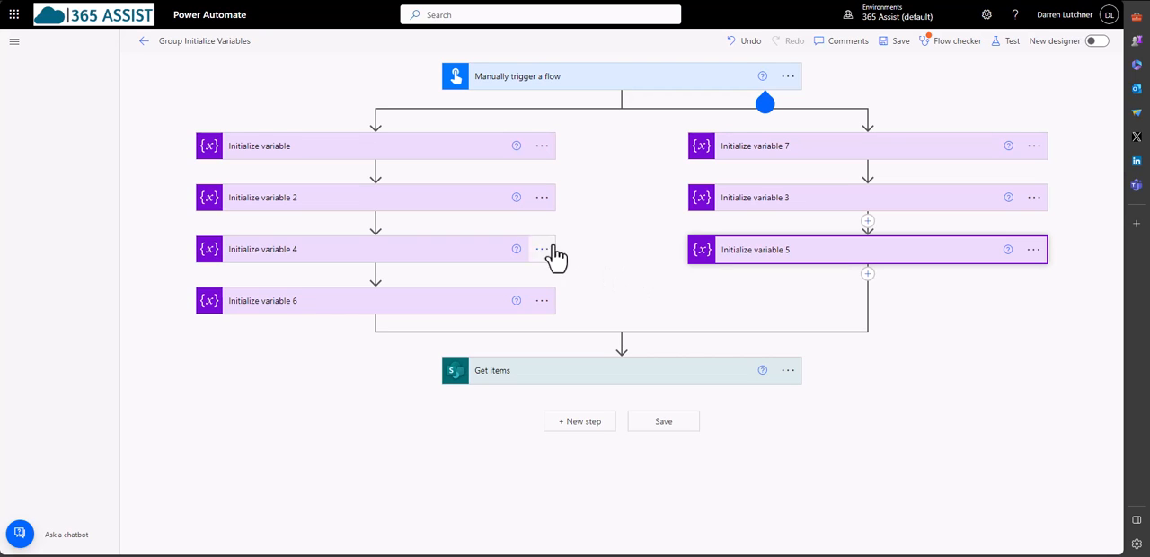
pyautogui.moveTo(932, 324)
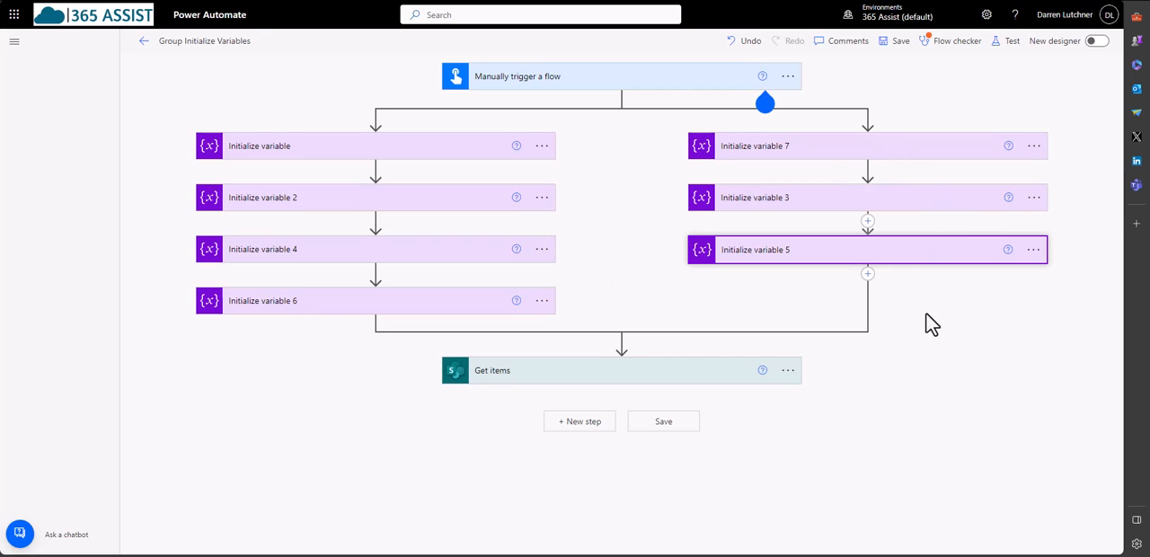
pyautogui.moveTo(609, 244)
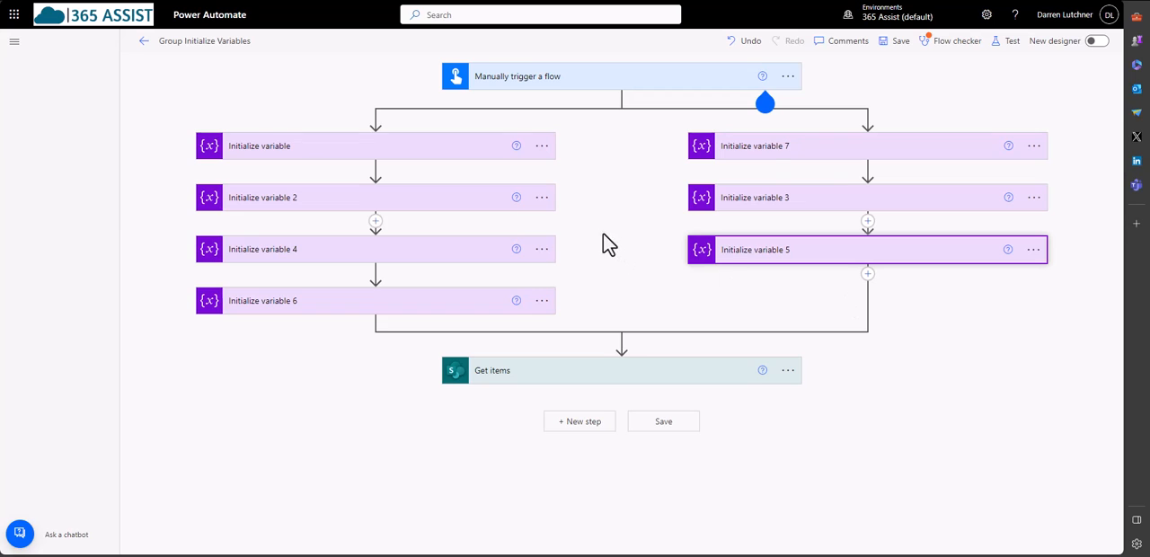
pyautogui.moveTo(1001, 223)
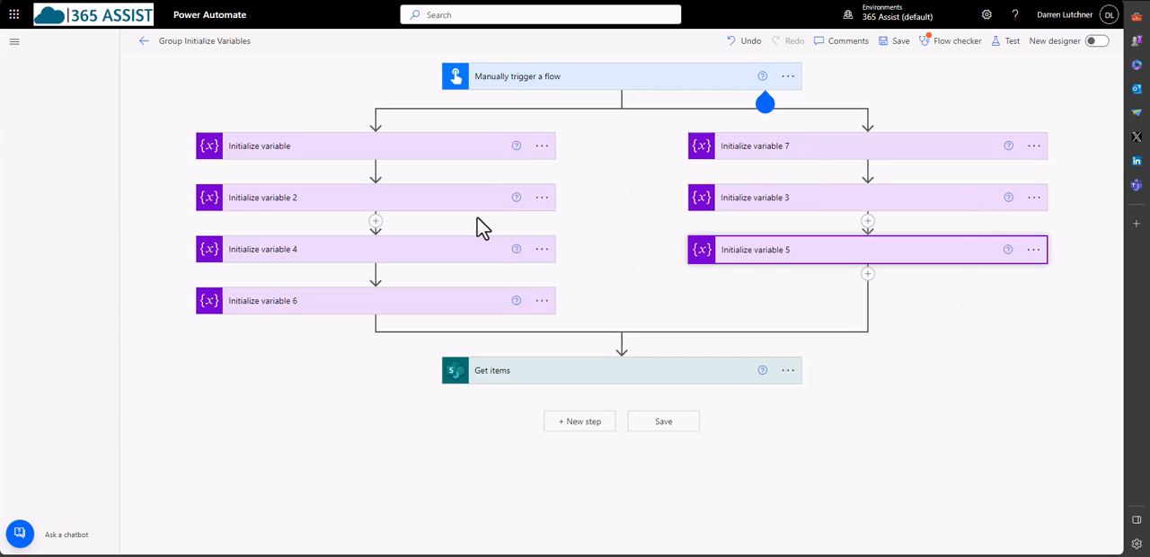
pyautogui.moveTo(986, 343)
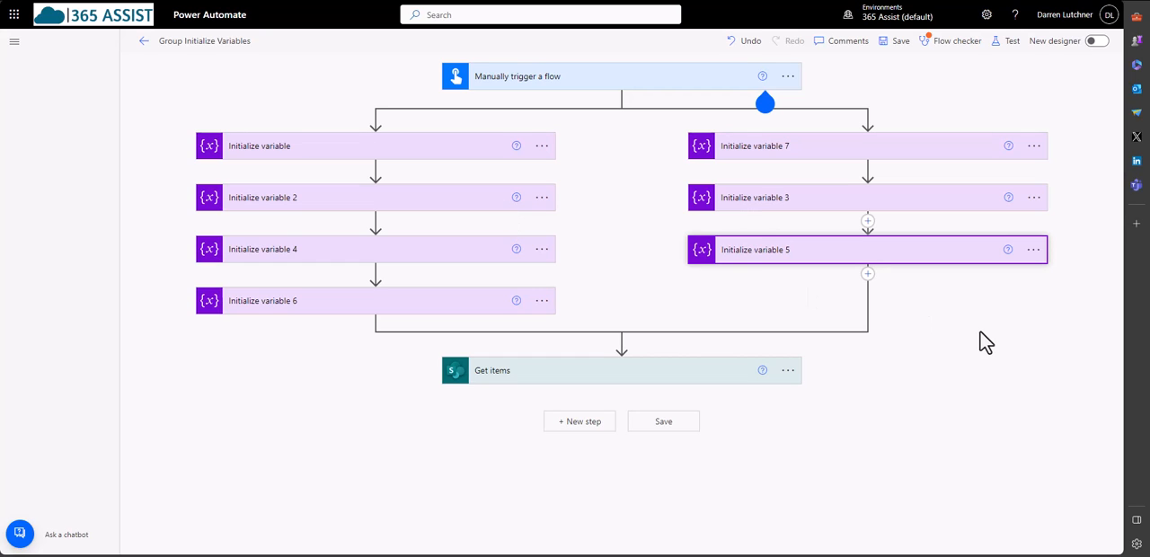
pyautogui.moveTo(777, 250)
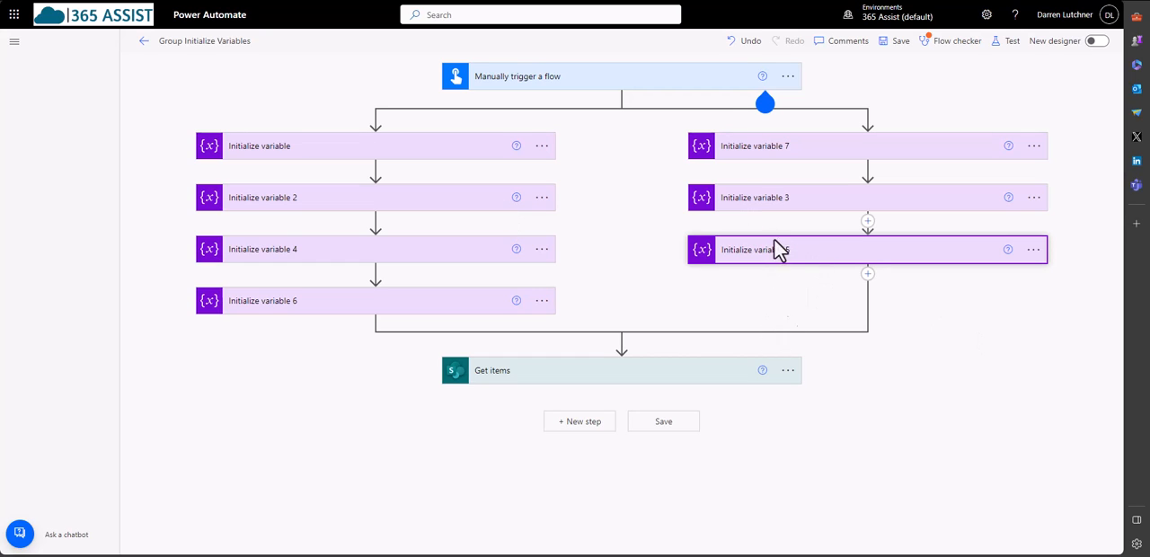